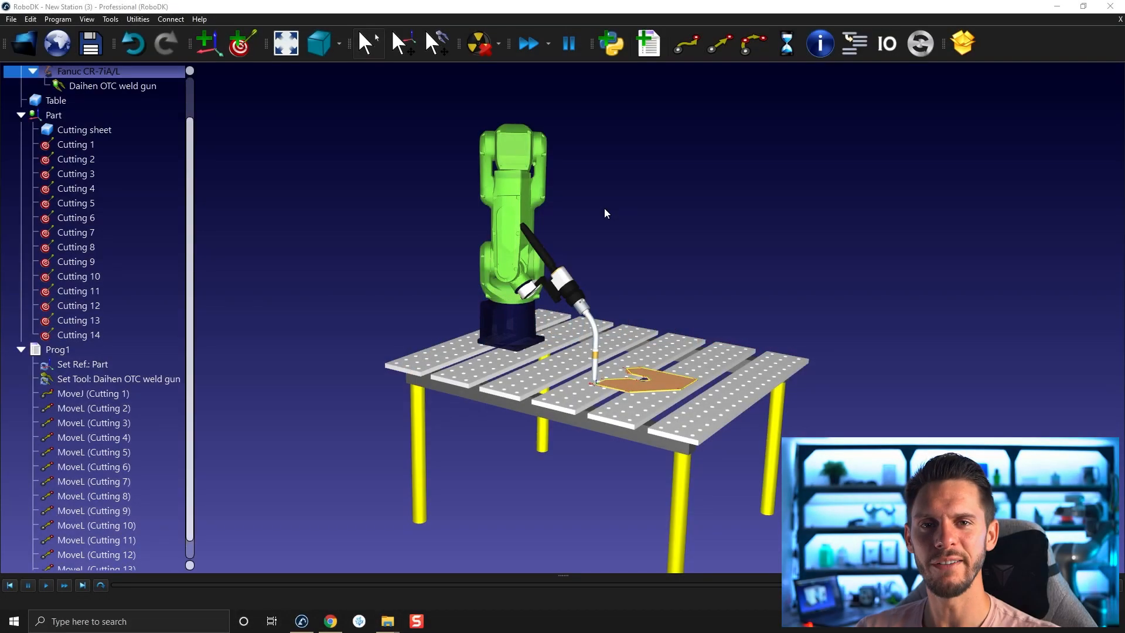
pyautogui.moveTo(667, 304)
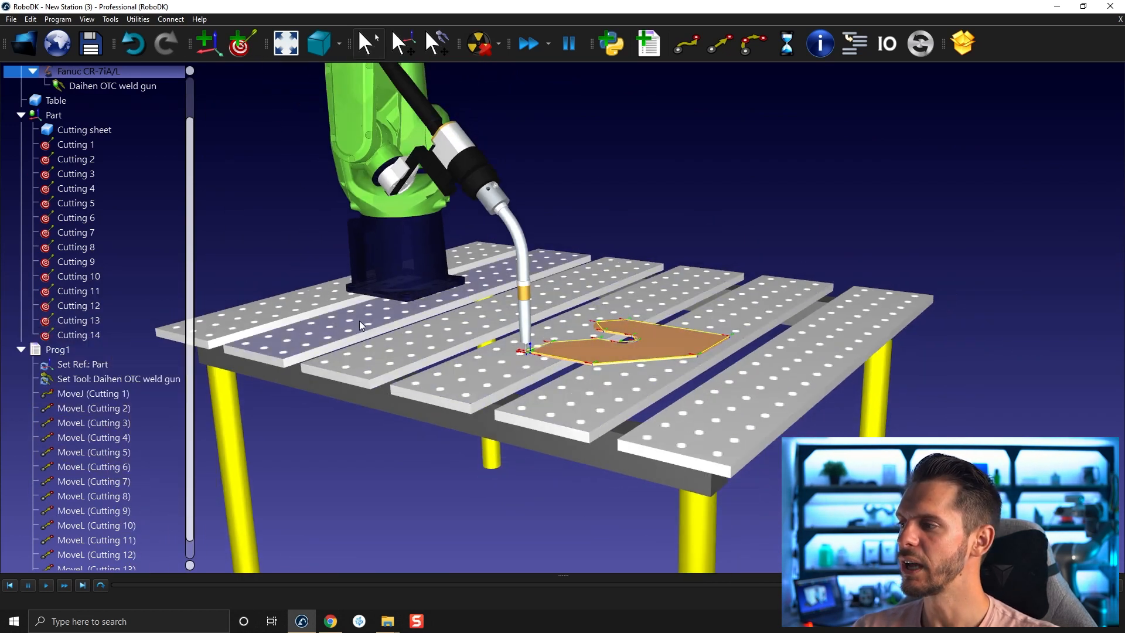
# - Run Prog1 and scrub the simulation slider to move the weld gun along the cutting path
pyautogui.click(57, 349)
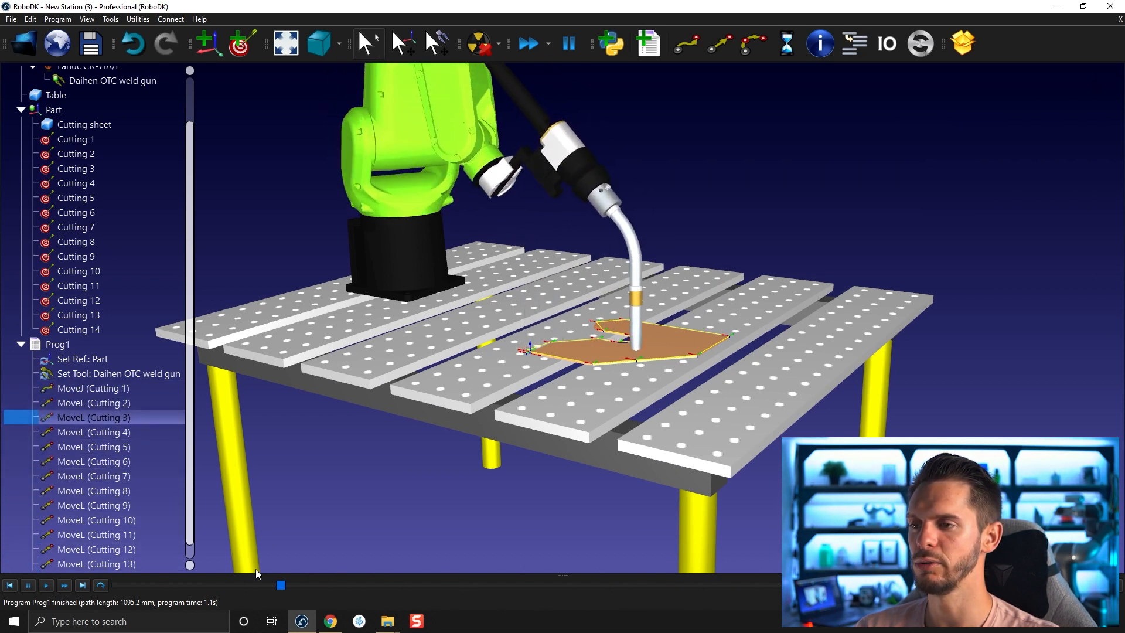
pyautogui.moveTo(281, 586); pyautogui.dragTo(568, 586)
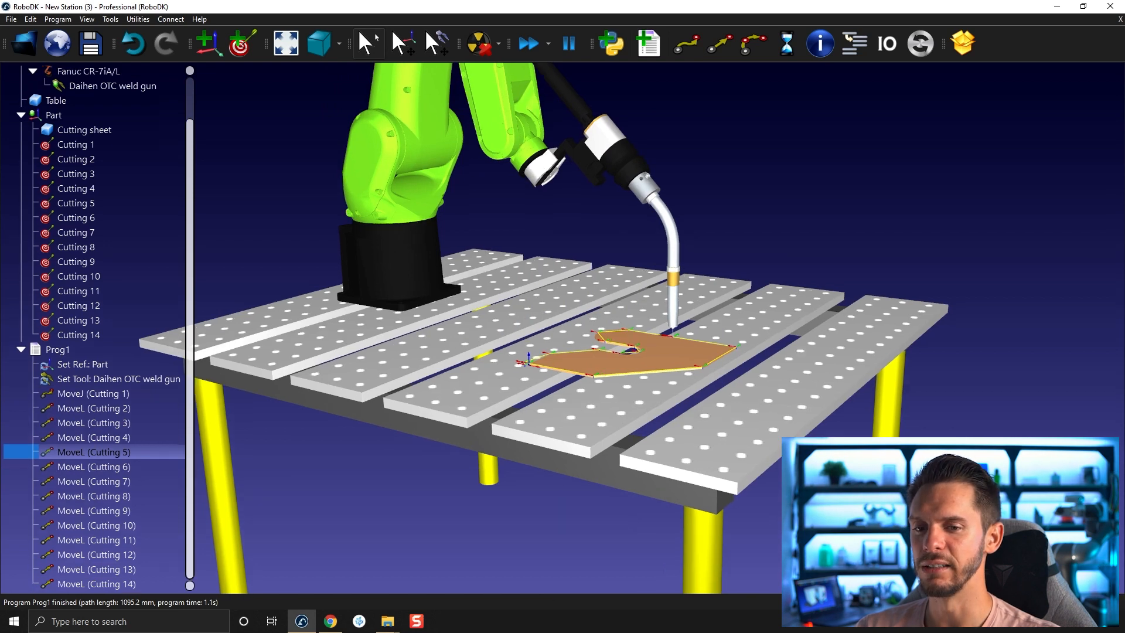
pyautogui.rightClick(56, 349)
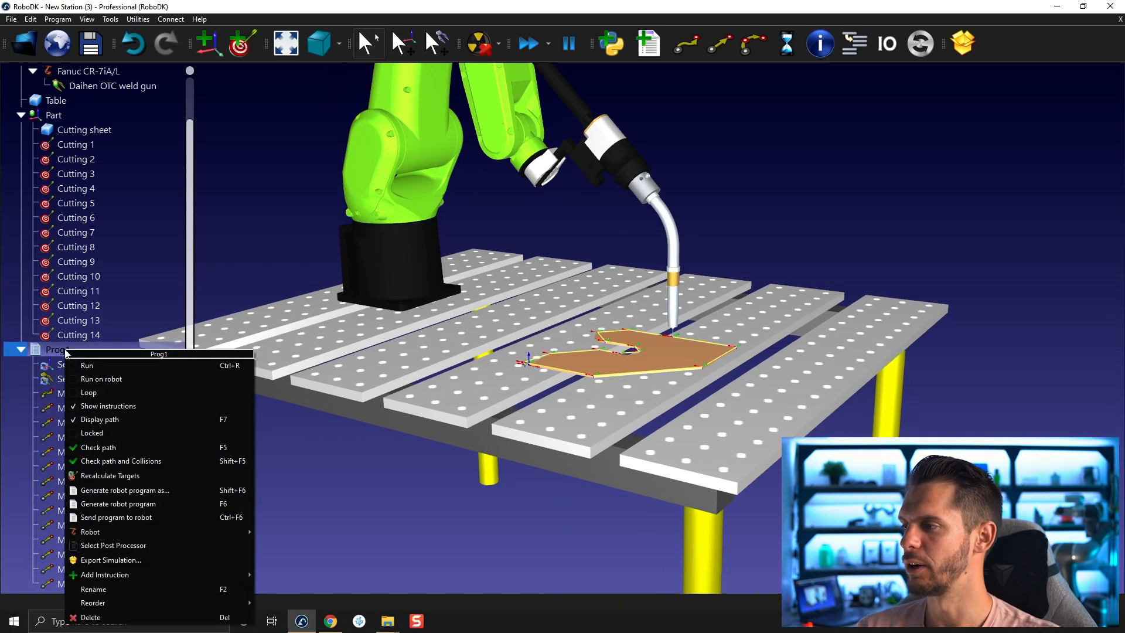
pyautogui.click(86, 366)
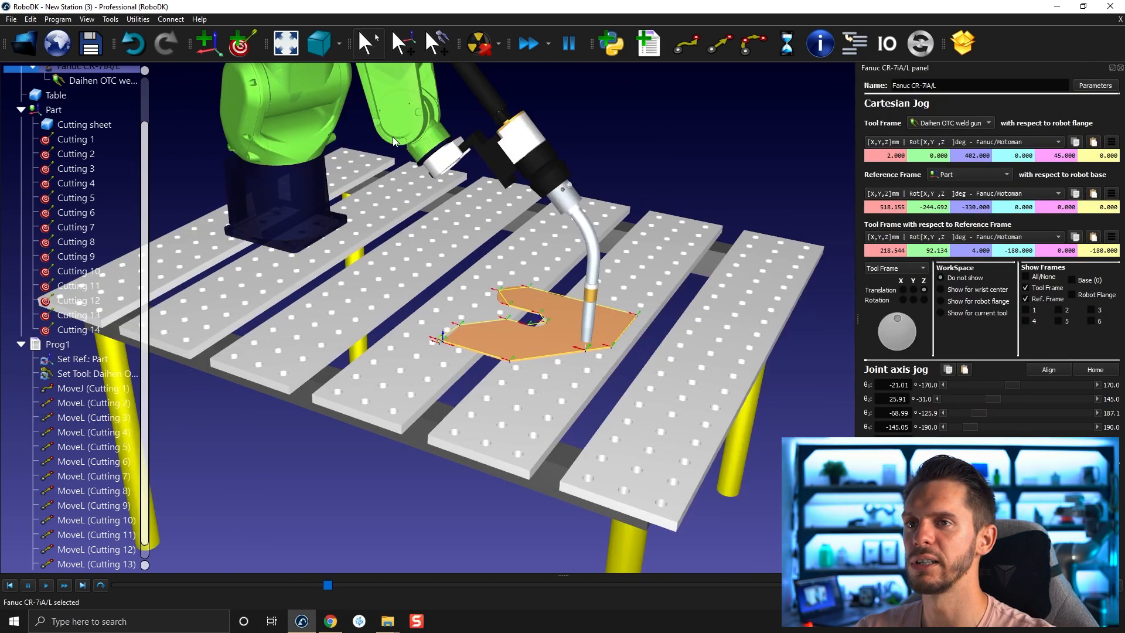
# - Close the Fanuc CR-7iA/L panel and reselect Prog1 in the station tree
pyautogui.click(1094, 85)
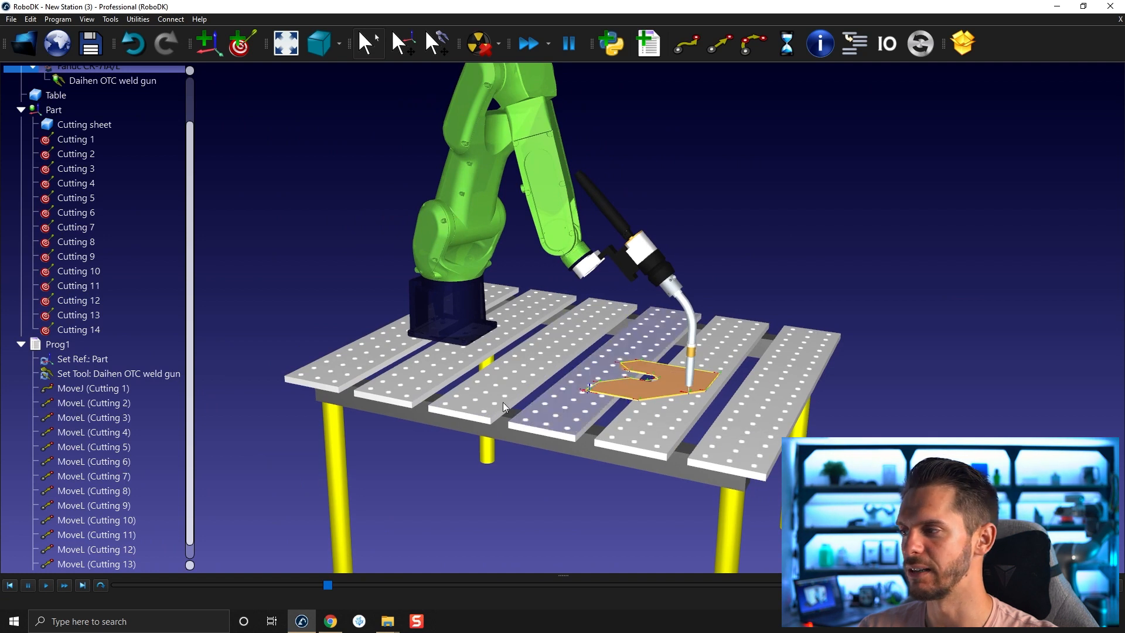
pyautogui.click(57, 343)
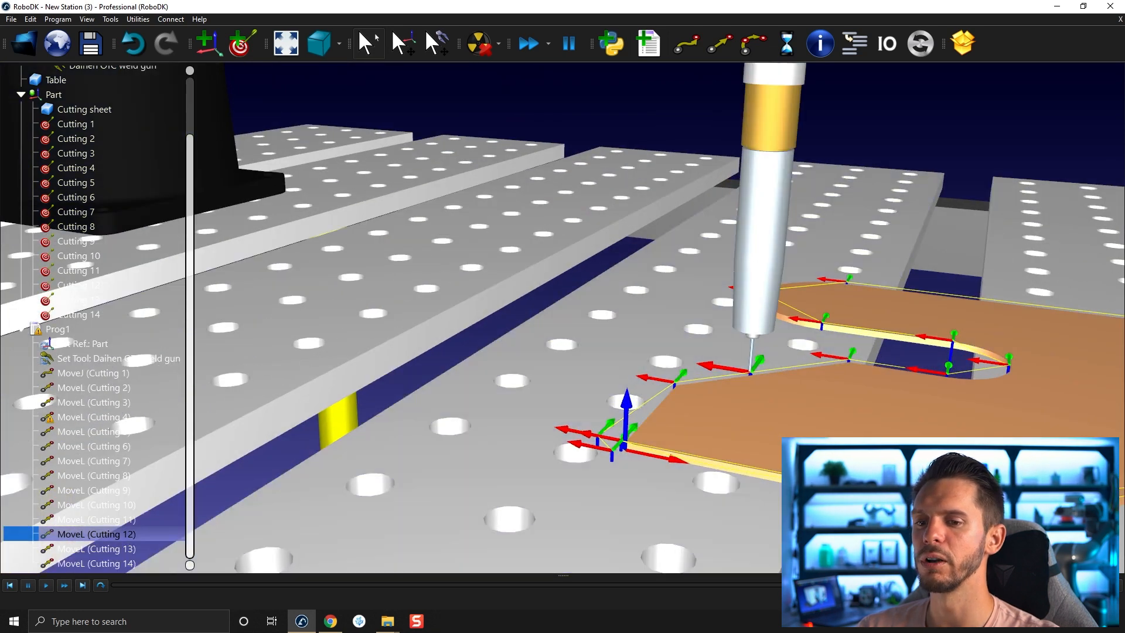
# - Jump the weld gun to the Cutting 12 move to check its position on the outline
pyautogui.click(96, 549)
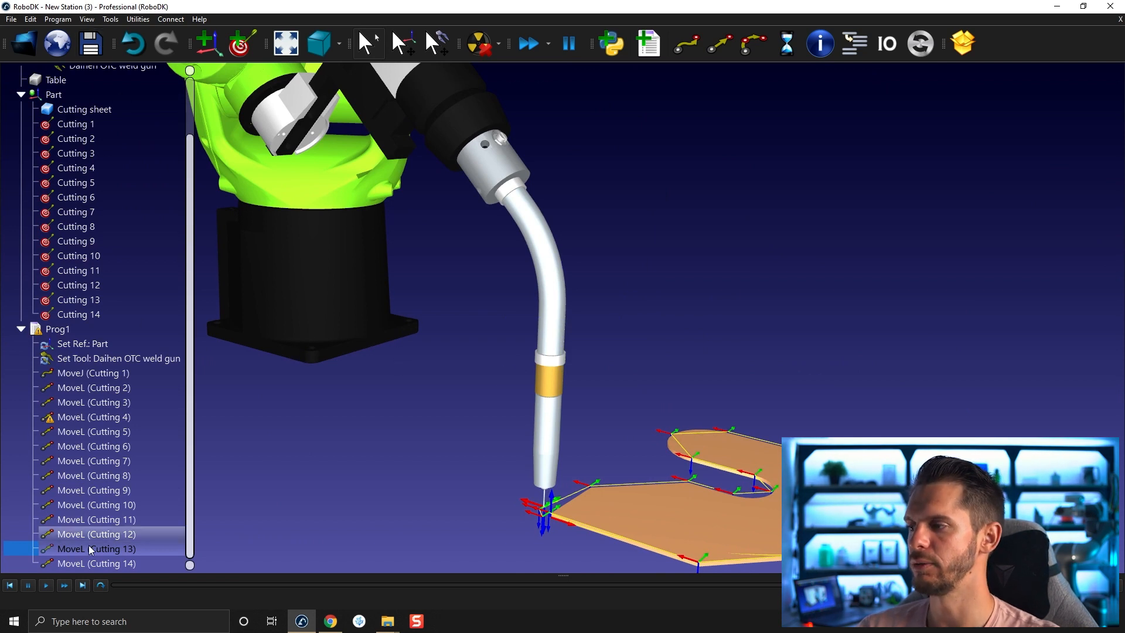
pyautogui.click(110, 19)
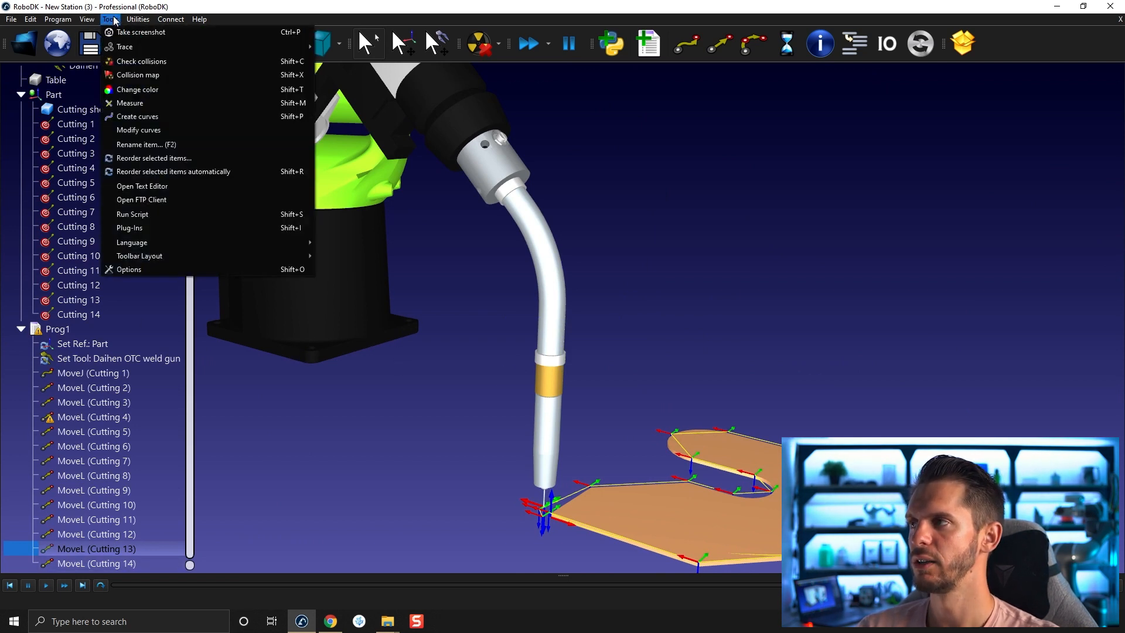
pyautogui.click(129, 270)
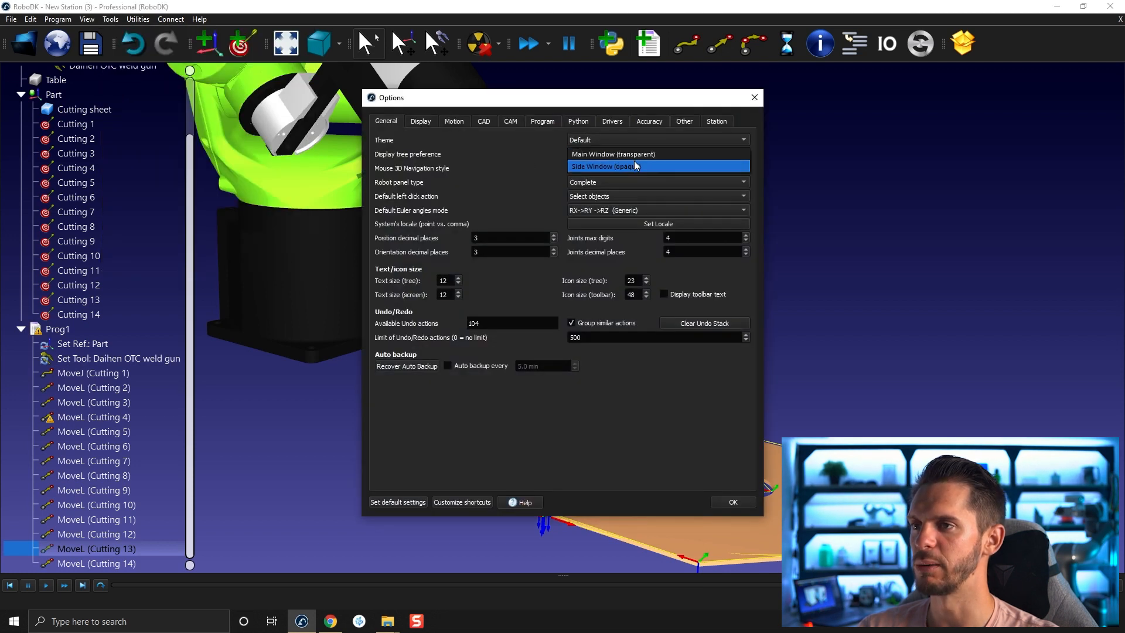
pyautogui.click(613, 153)
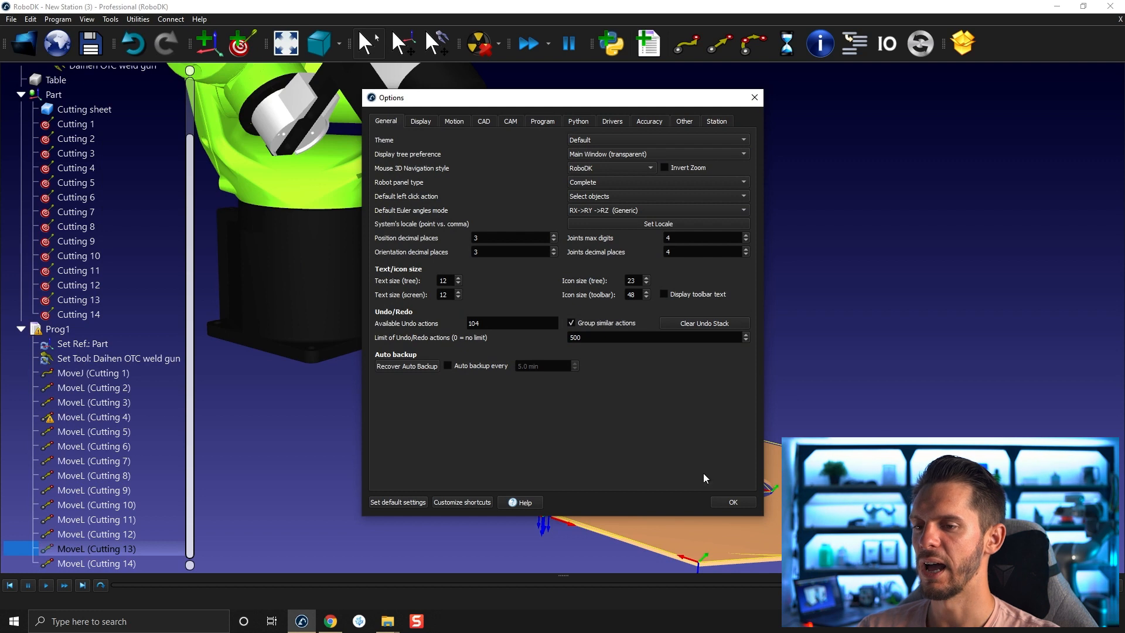
pyautogui.moveTo(716, 482)
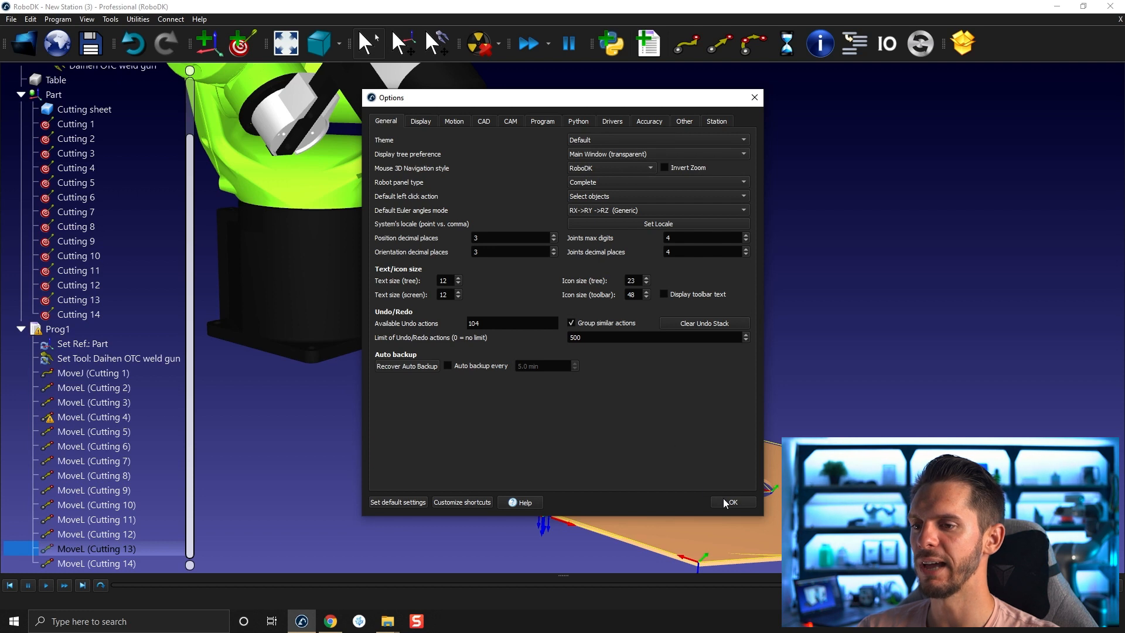
pyautogui.click(732, 502)
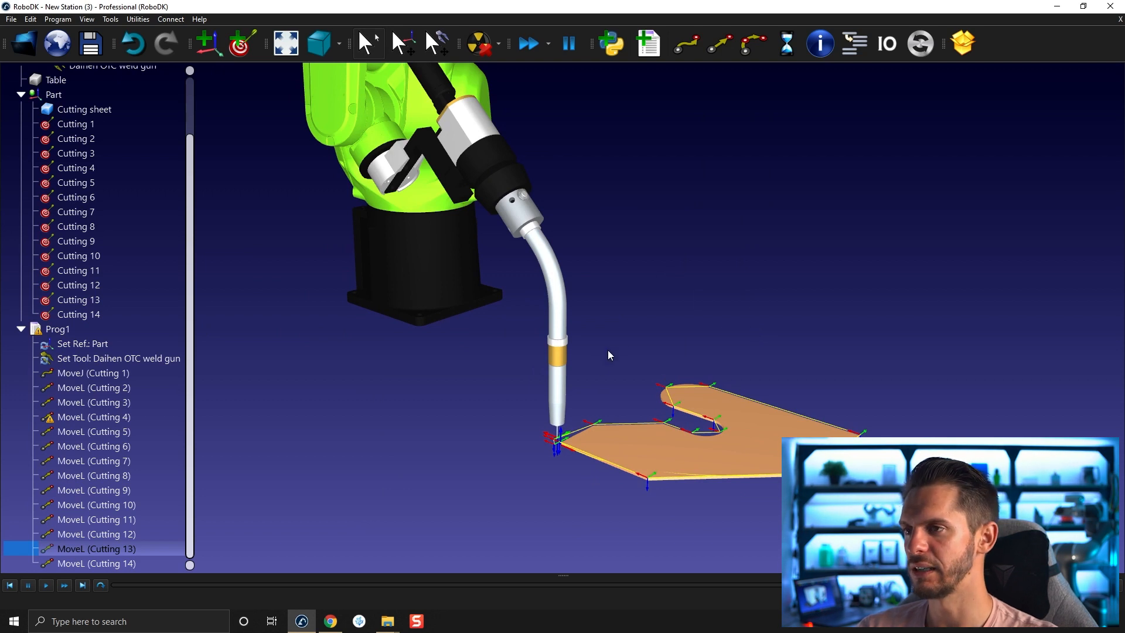
pyautogui.moveTo(463, 412)
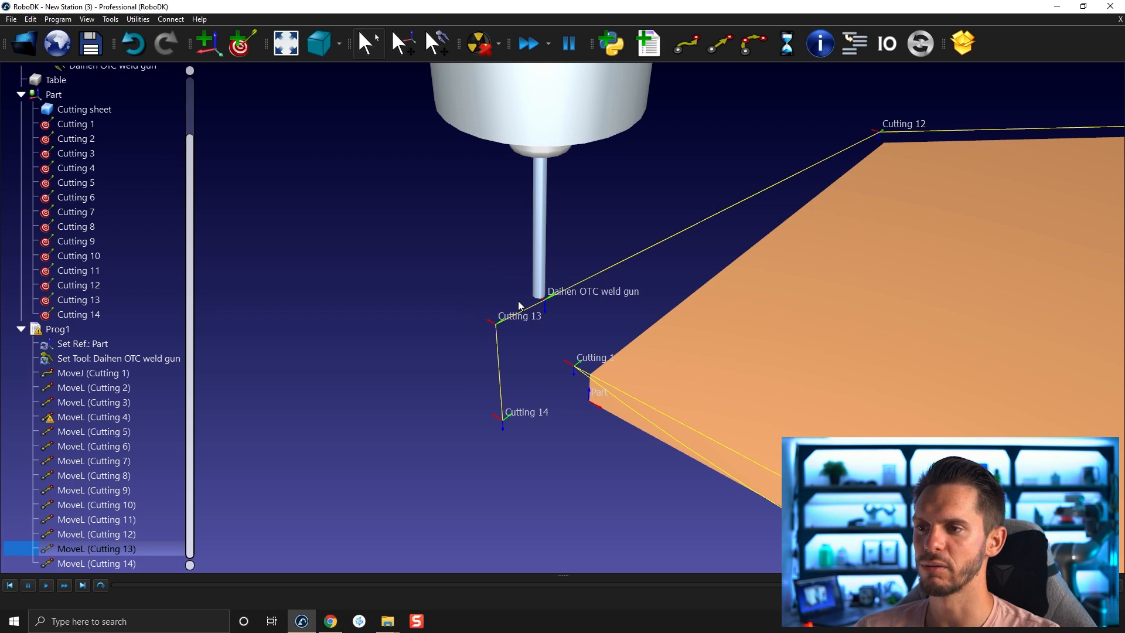
pyautogui.moveTo(477, 329)
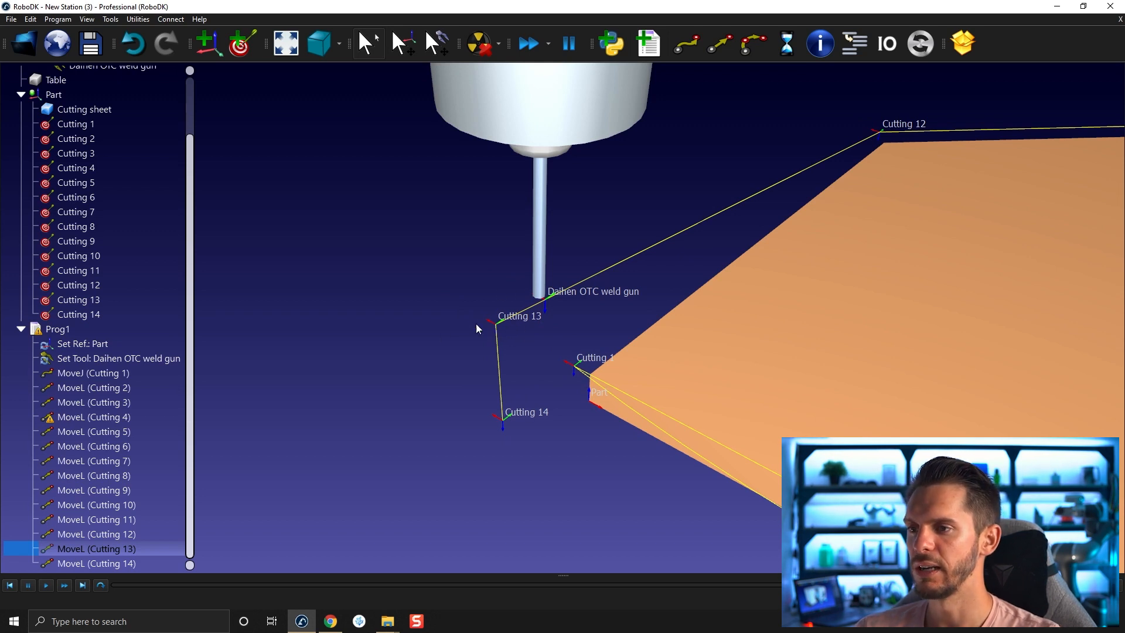
# - Move MoveL (Cutting 13) up so it precedes the Cutting 1 move
pyautogui.doubleClick(96, 548)
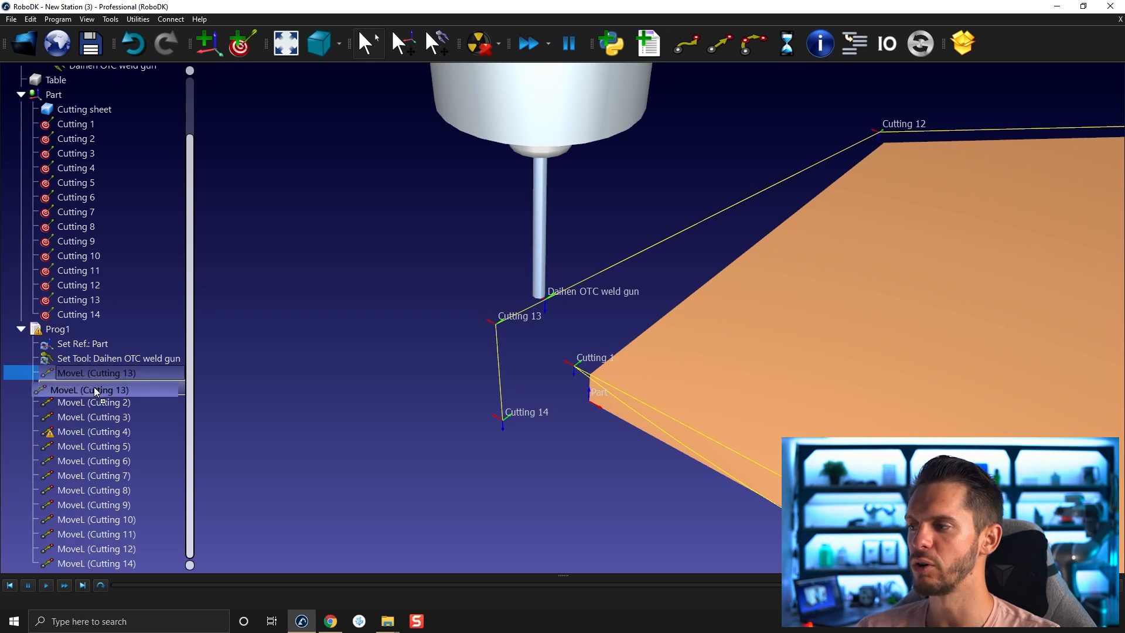
pyautogui.rightClick(90, 402)
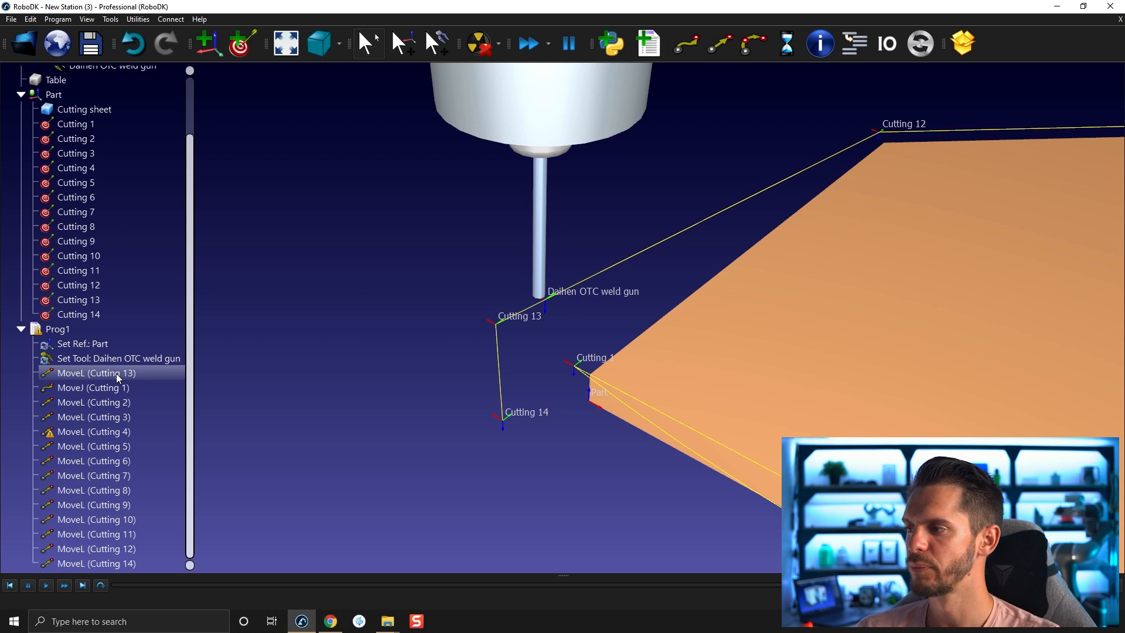
# - Place MoveL (Cutting 13) right after Set Tool and convert the Cutting 1 move to a linear move
pyautogui.click(58, 328)
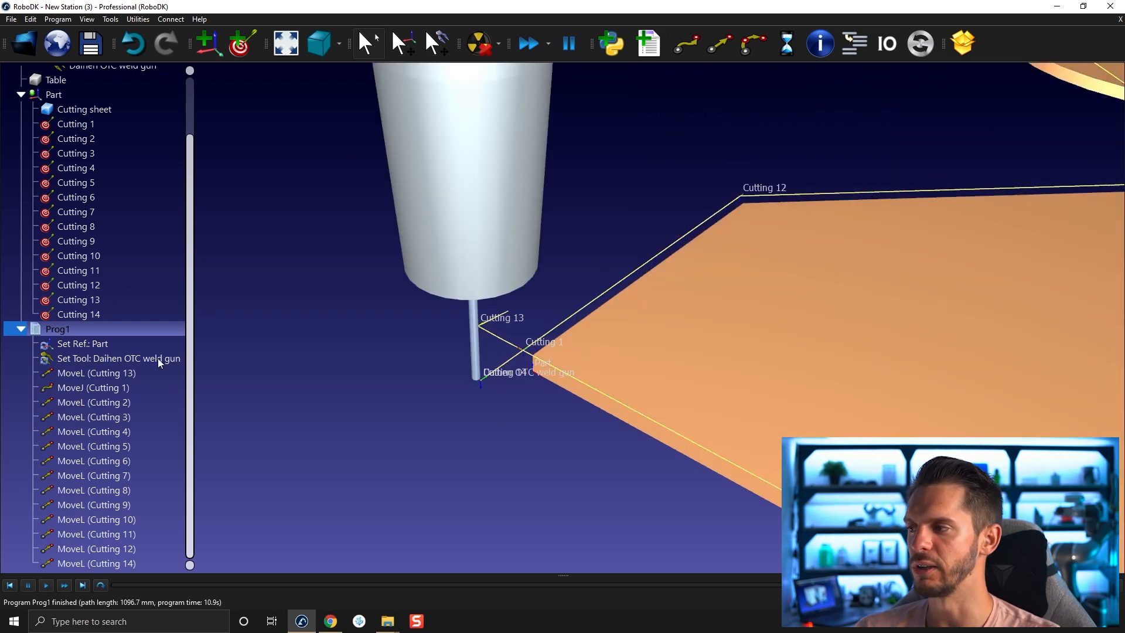
pyautogui.click(95, 372)
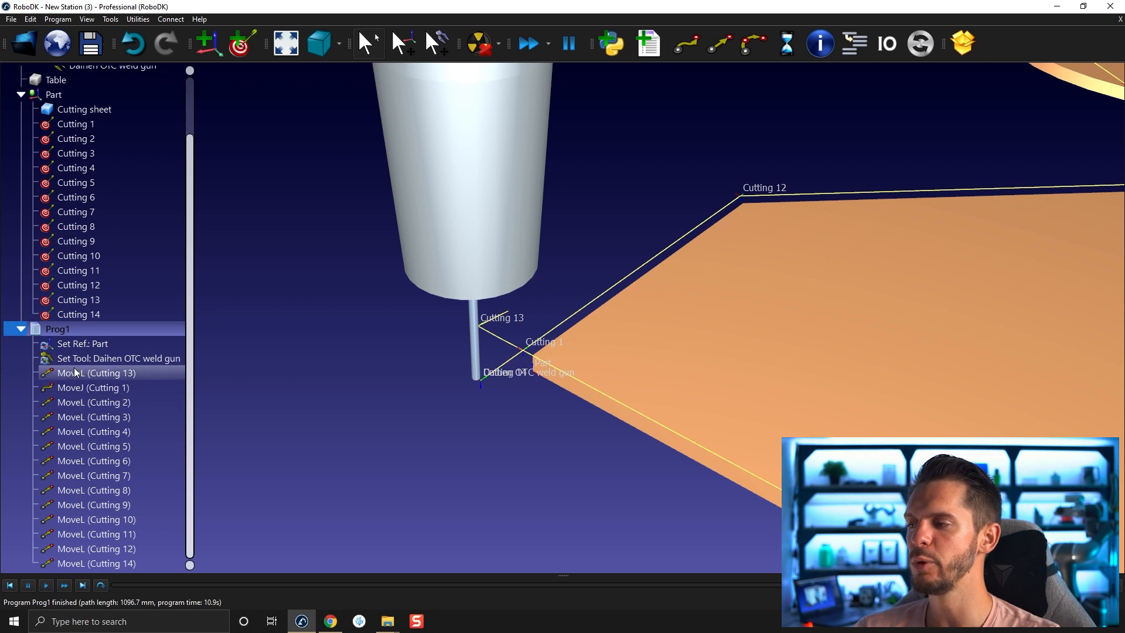
pyautogui.click(93, 388)
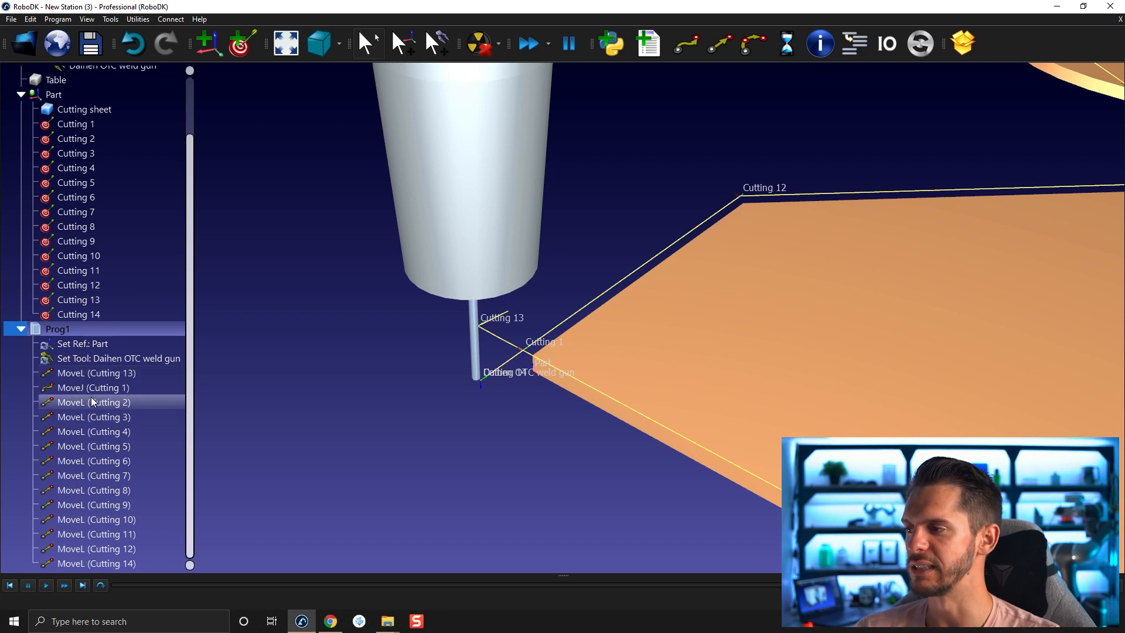
pyautogui.rightClick(94, 388)
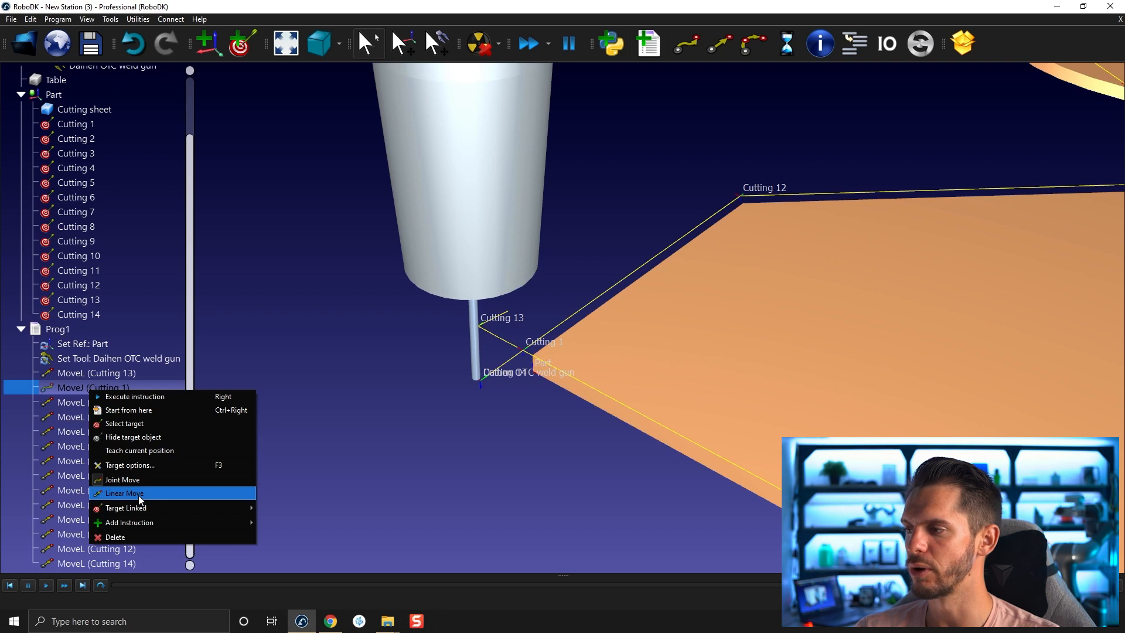
pyautogui.click(123, 494)
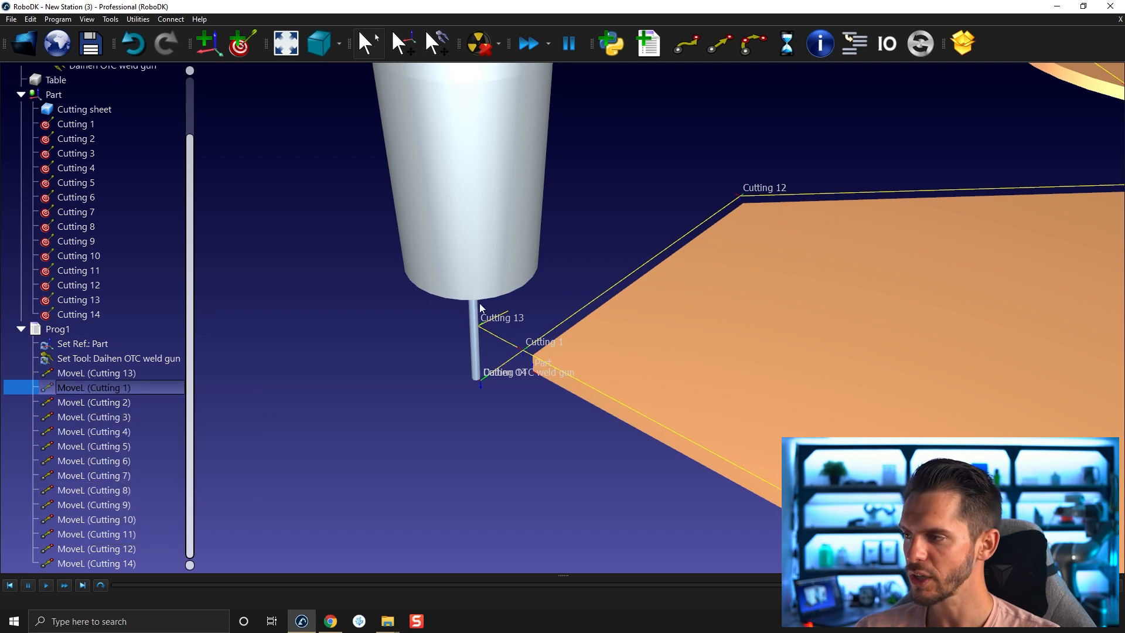
pyautogui.moveTo(495, 300)
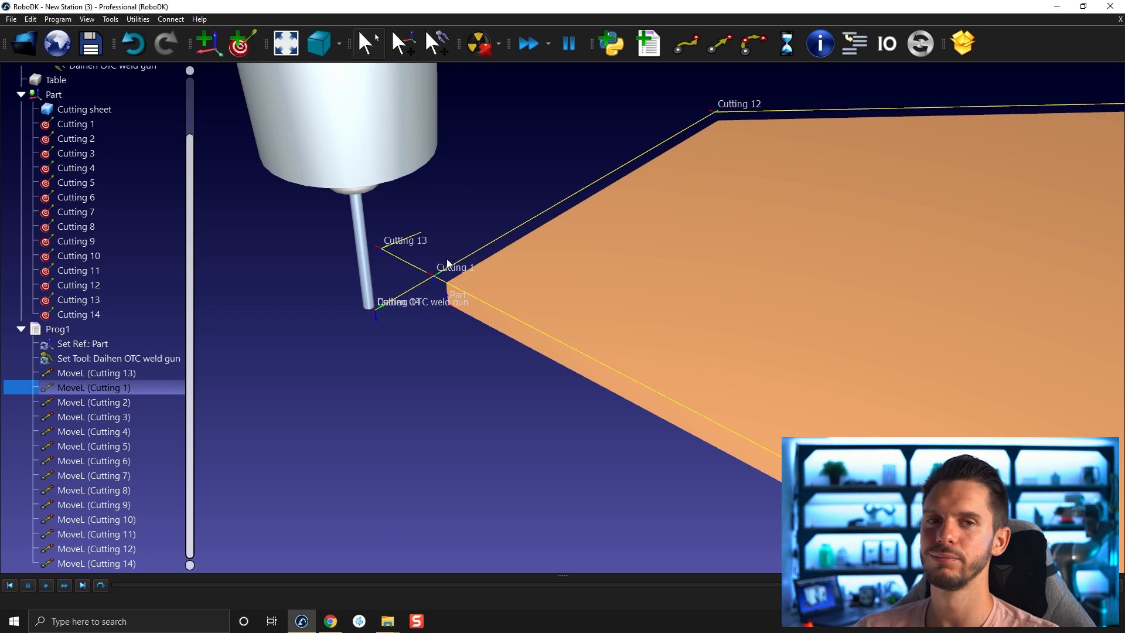
pyautogui.moveTo(433, 273)
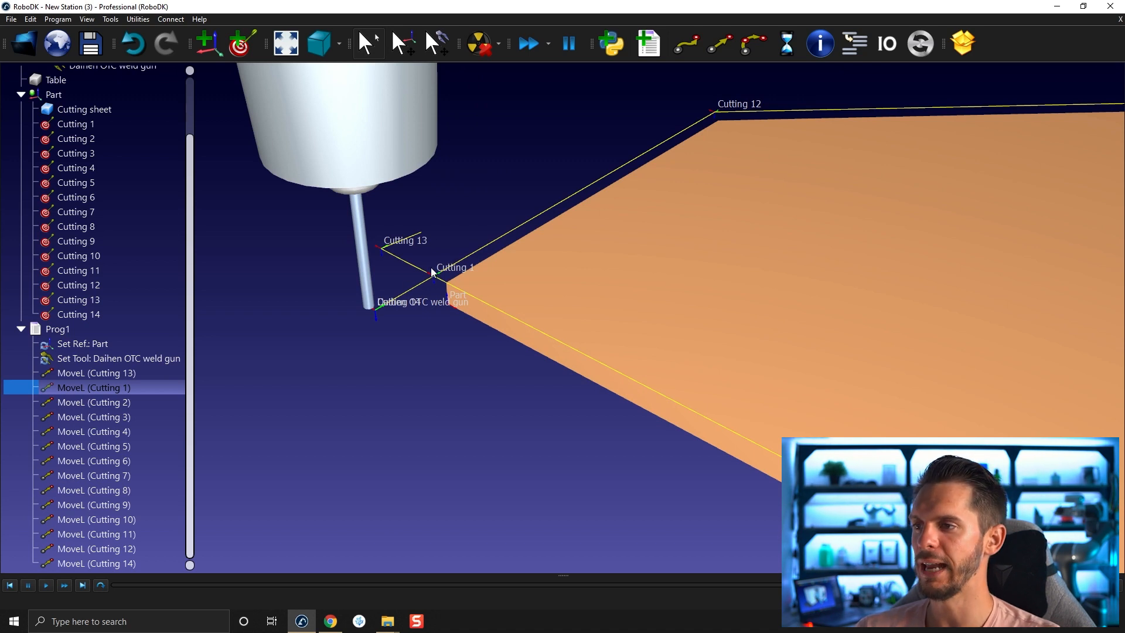
pyautogui.moveTo(379, 315)
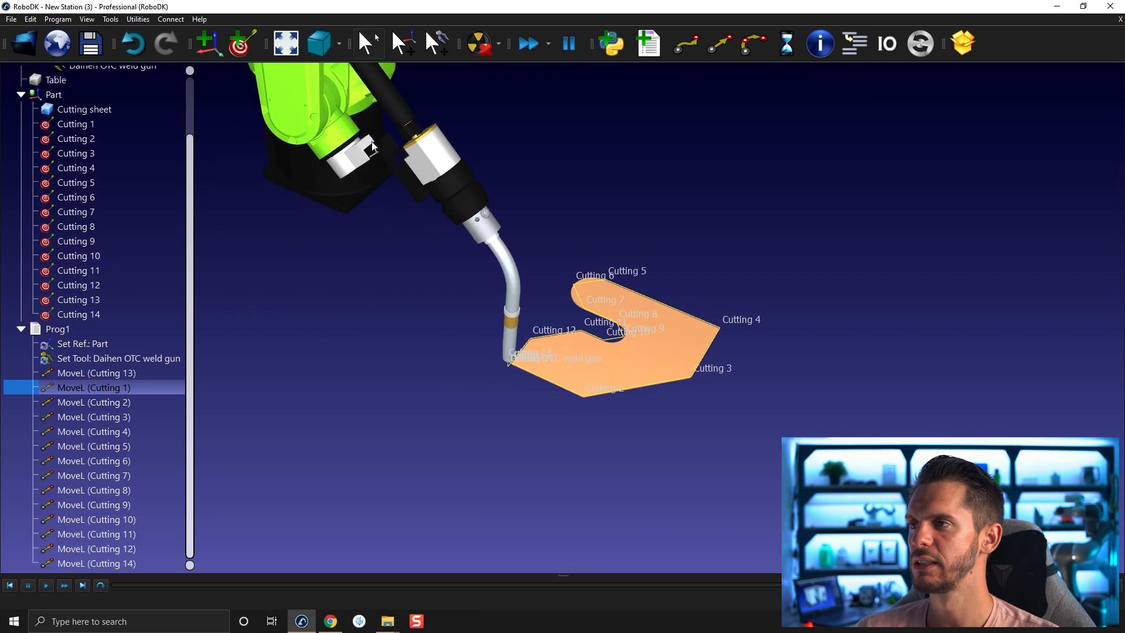
# - Align the robot tool orientation and run Prog1 with the appended closing move to Cutting 1
pyautogui.rightClick(373, 148)
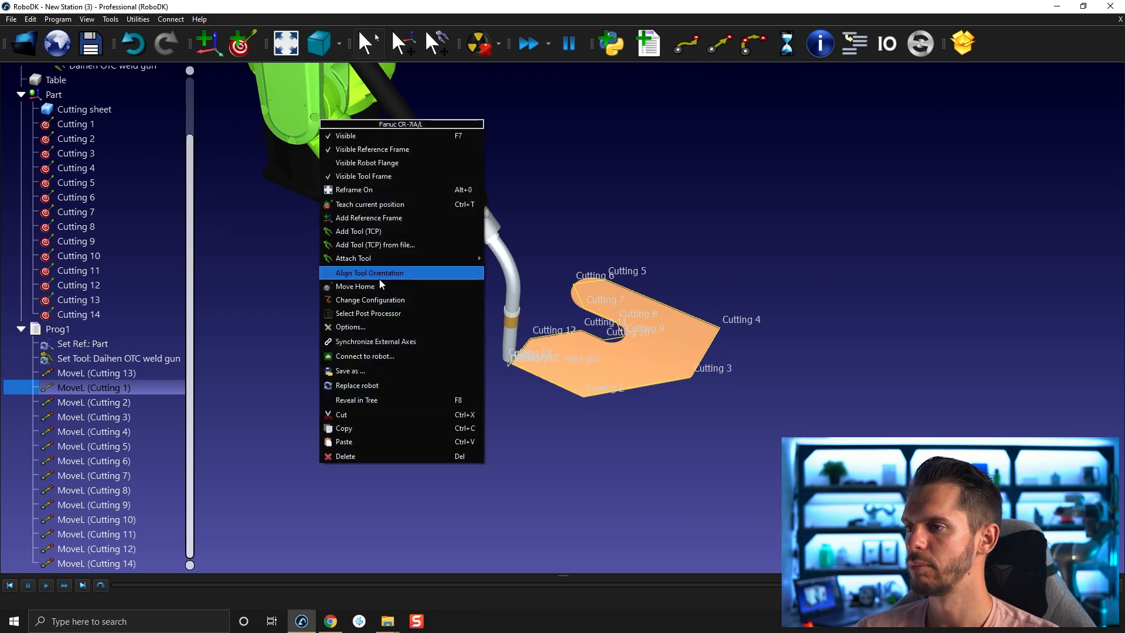
pyautogui.click(369, 273)
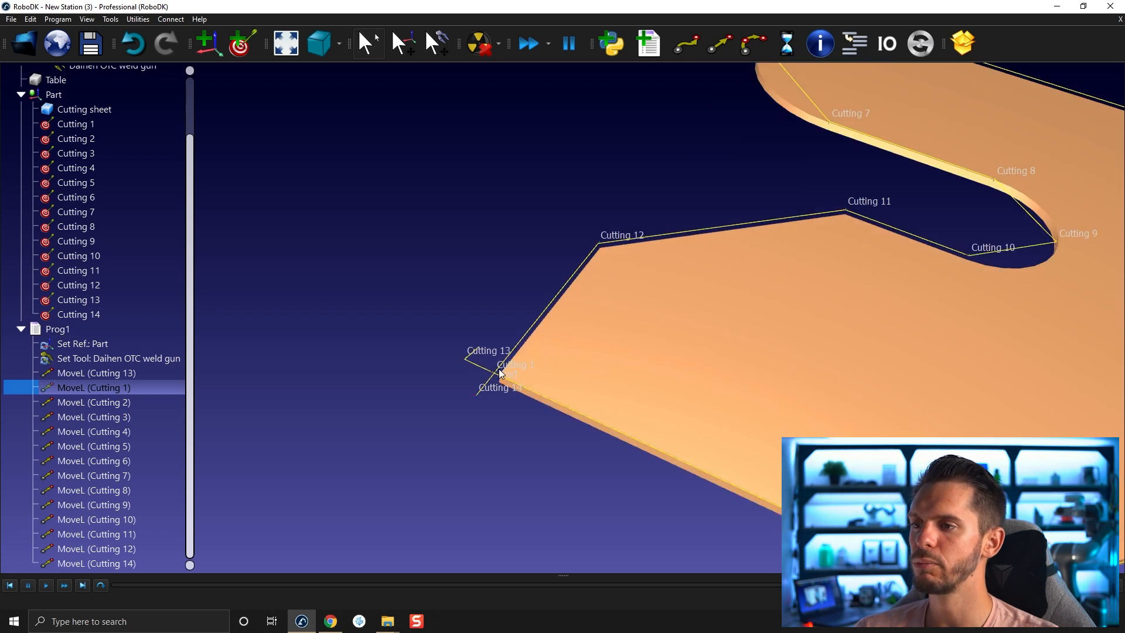
pyautogui.moveTo(126, 402)
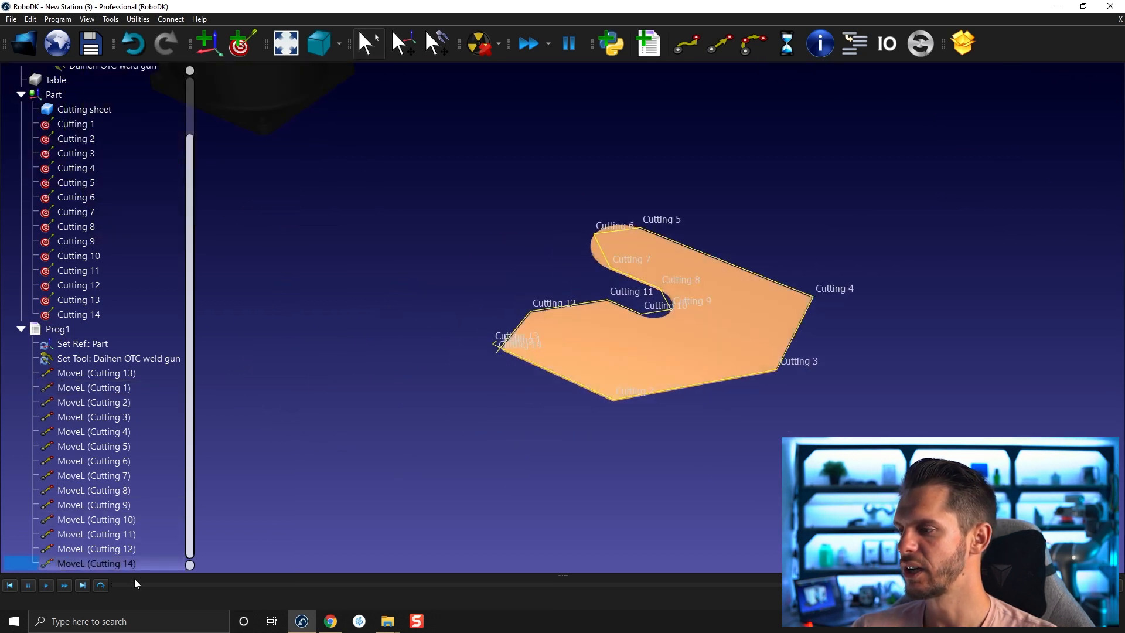
pyautogui.doubleClick(96, 564)
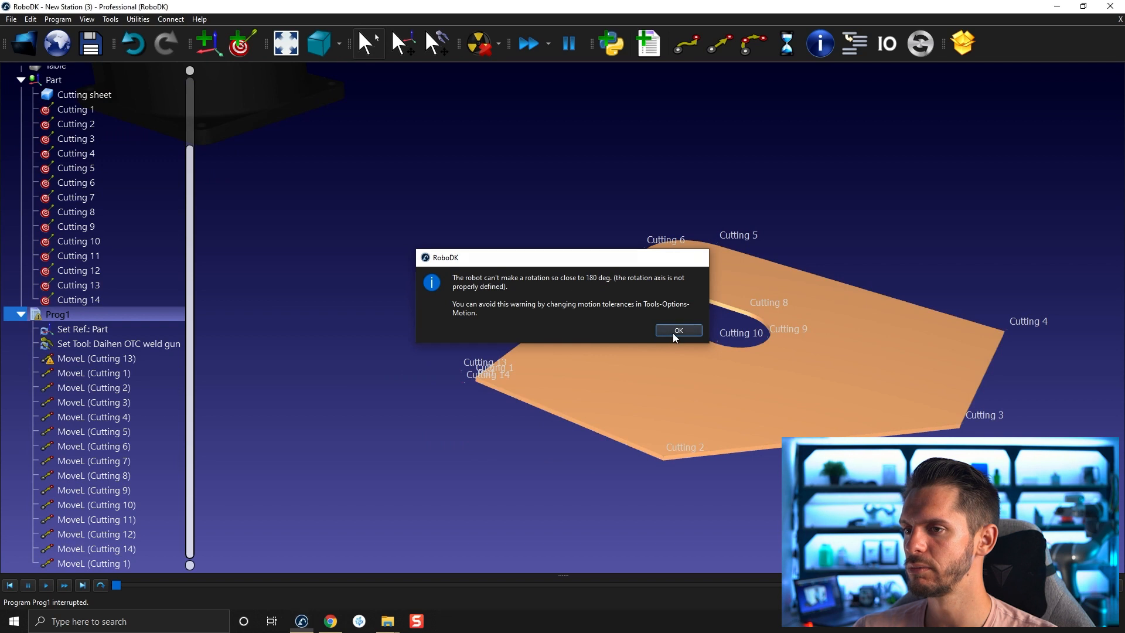
# - Dismiss the rotation warning and move the closing Cutting 1 move above Cutting 14
pyautogui.click(677, 331)
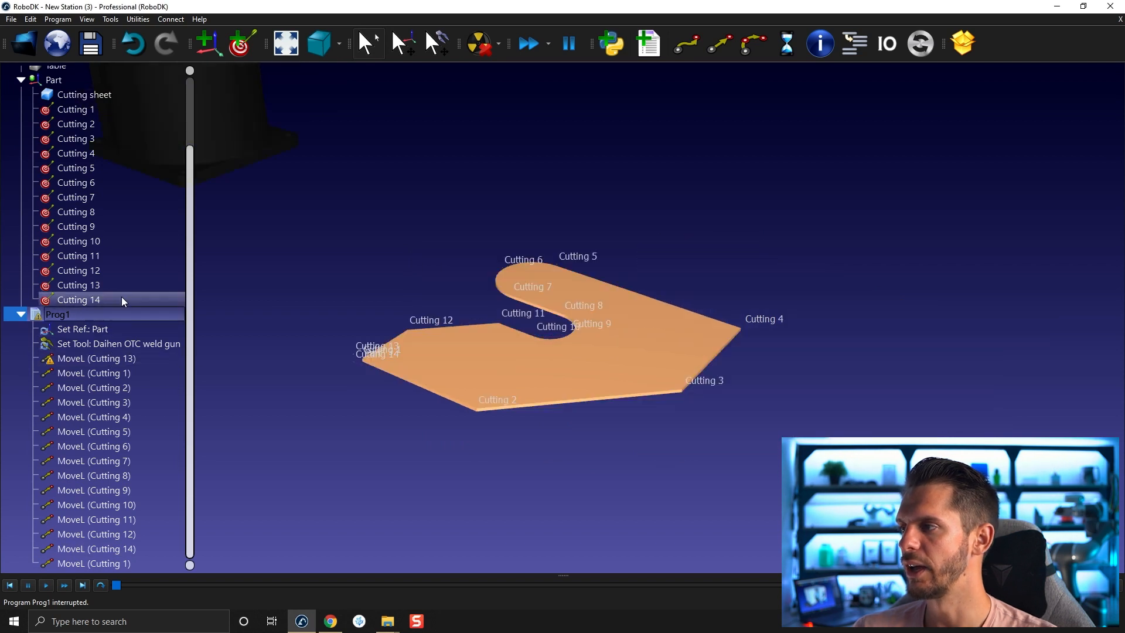
pyautogui.click(79, 284)
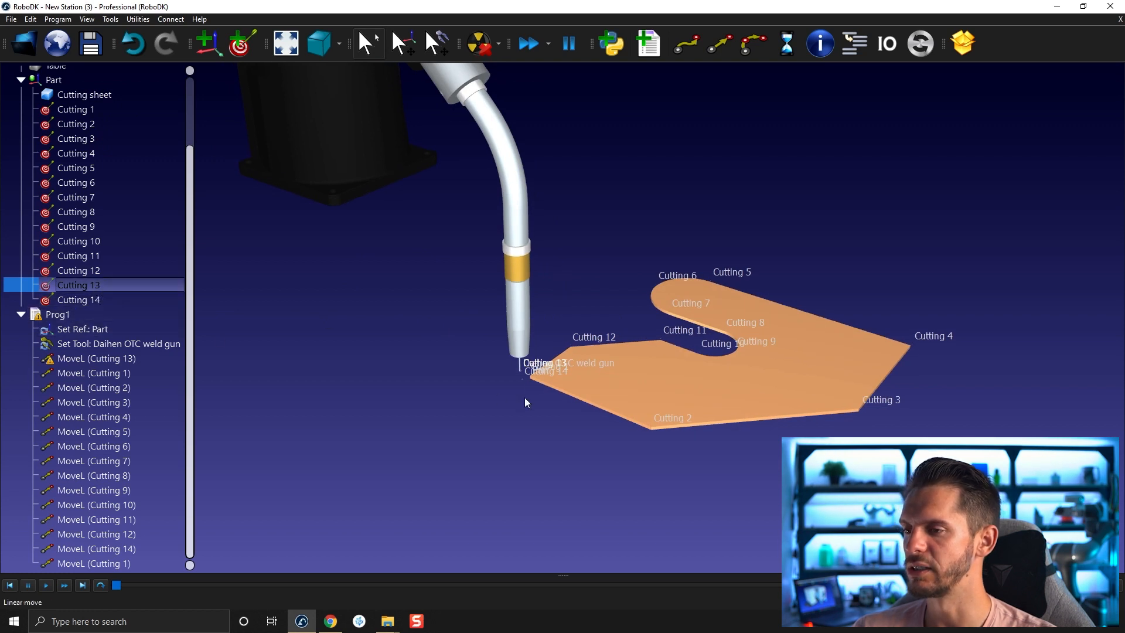
pyautogui.click(58, 314)
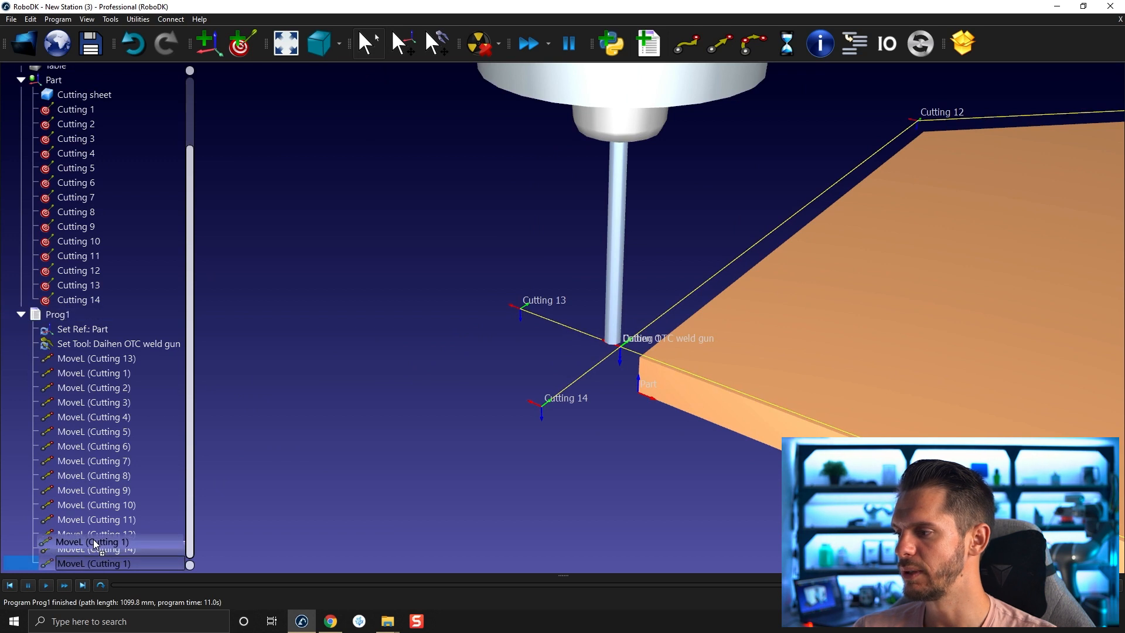
pyautogui.click(82, 328)
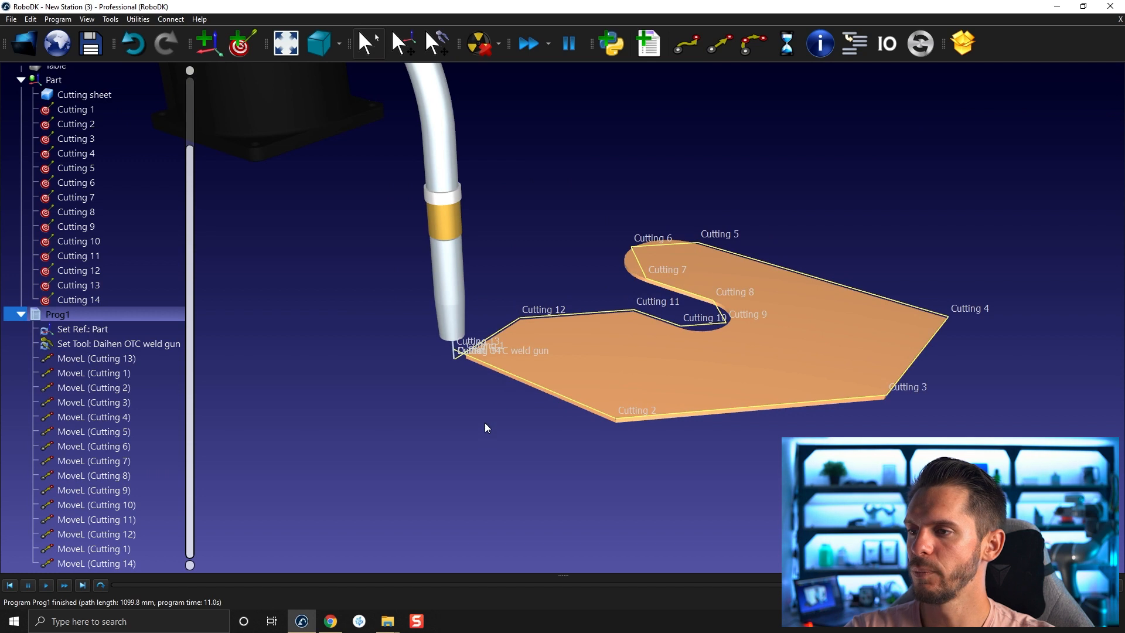
pyautogui.click(94, 373)
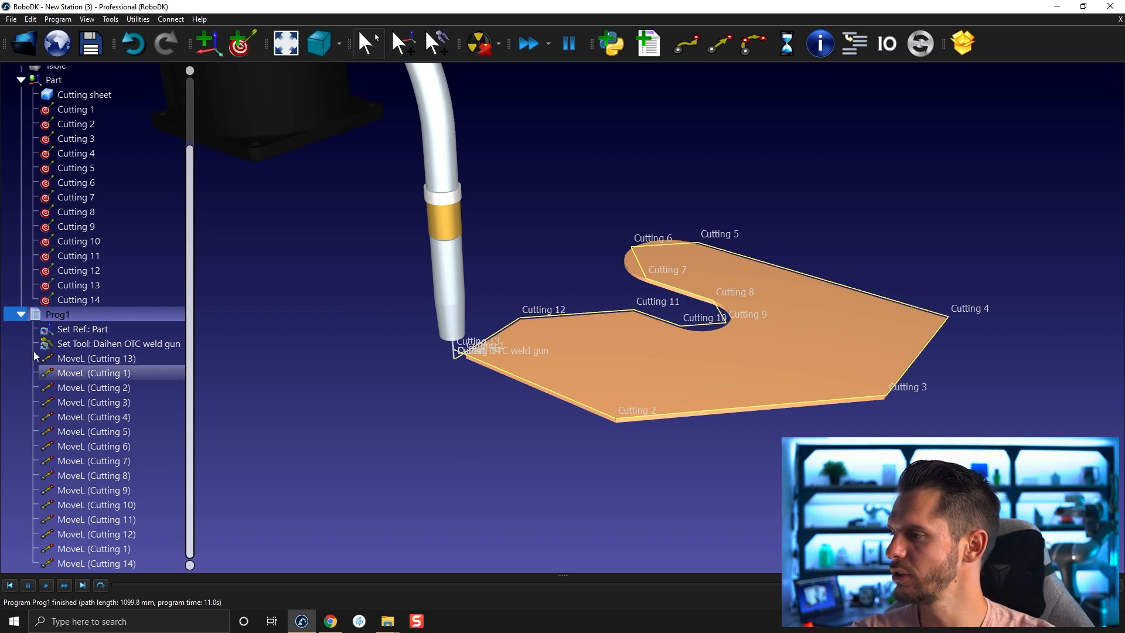
pyautogui.click(97, 359)
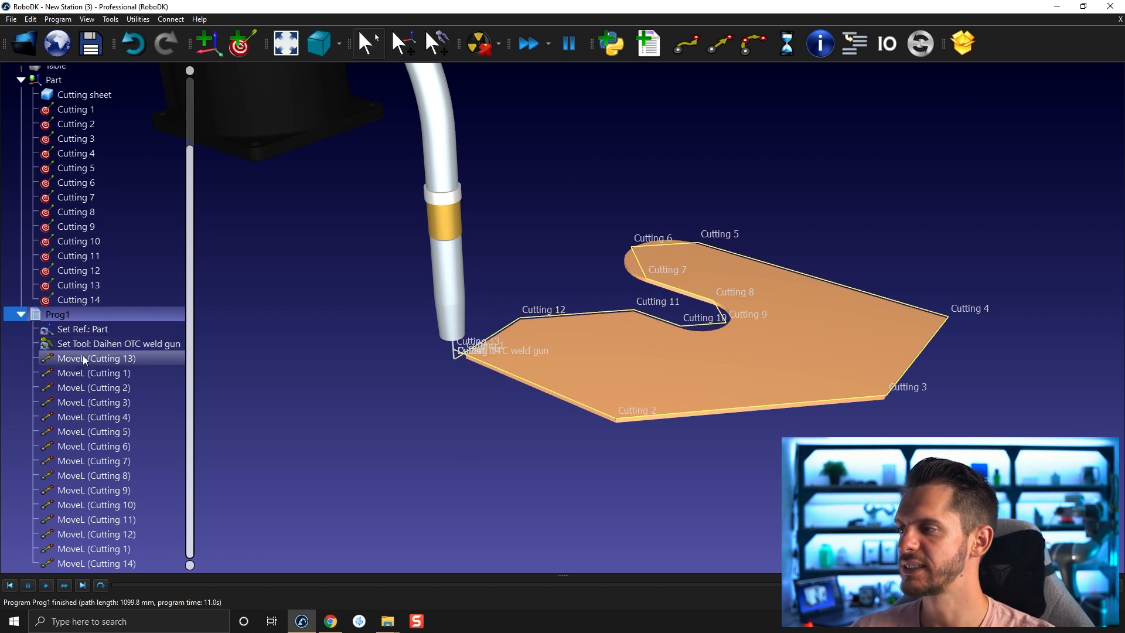
pyautogui.click(93, 373)
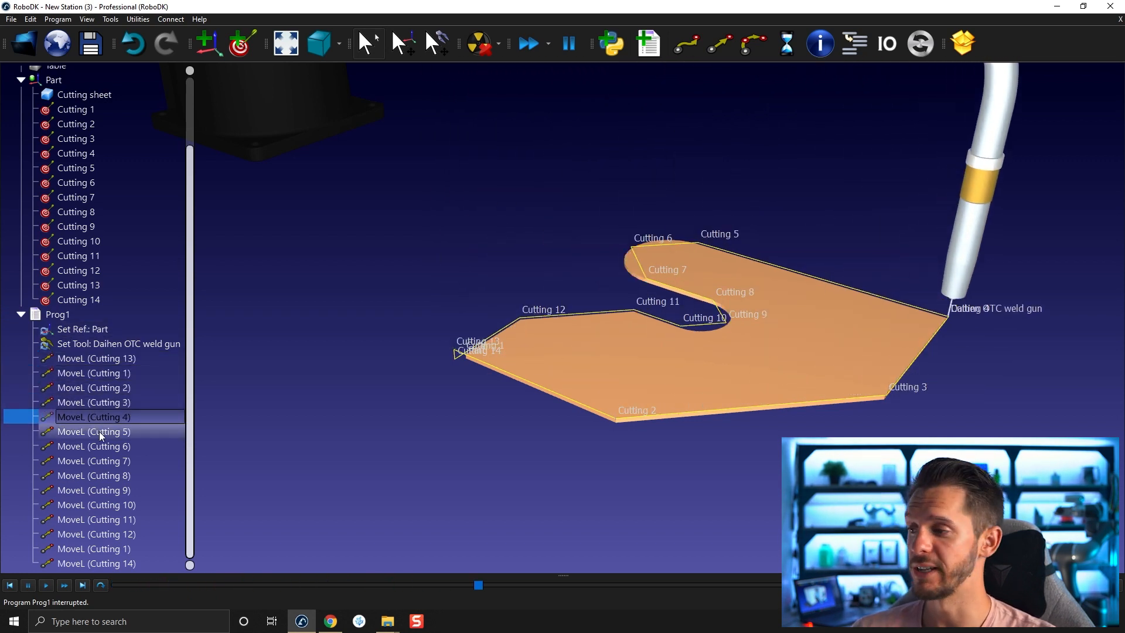
pyautogui.click(94, 446)
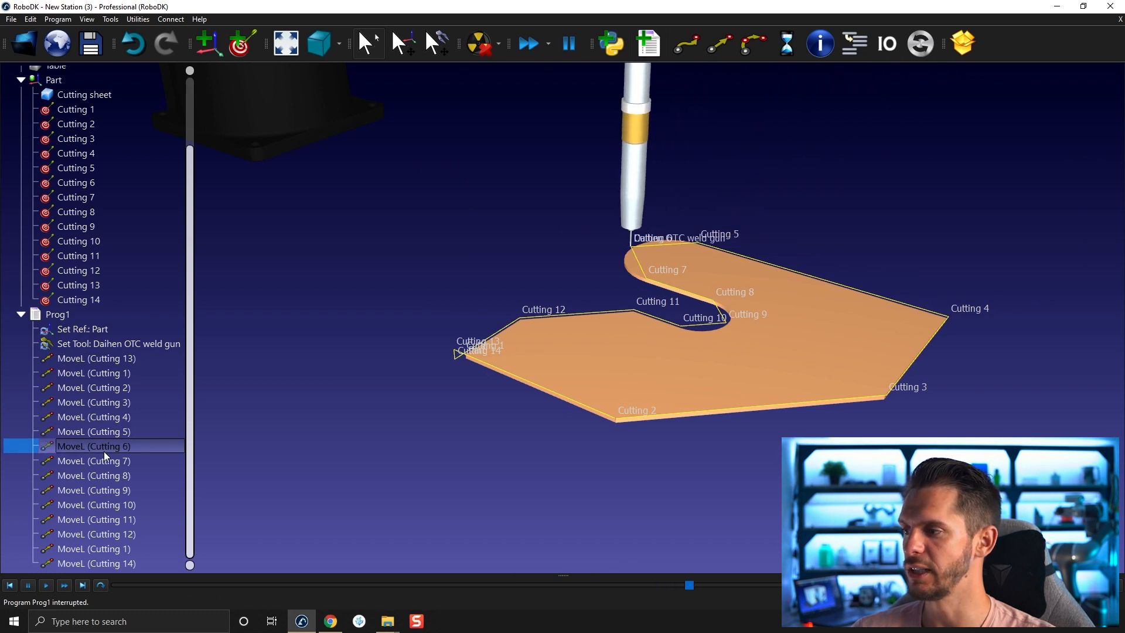
pyautogui.click(93, 490)
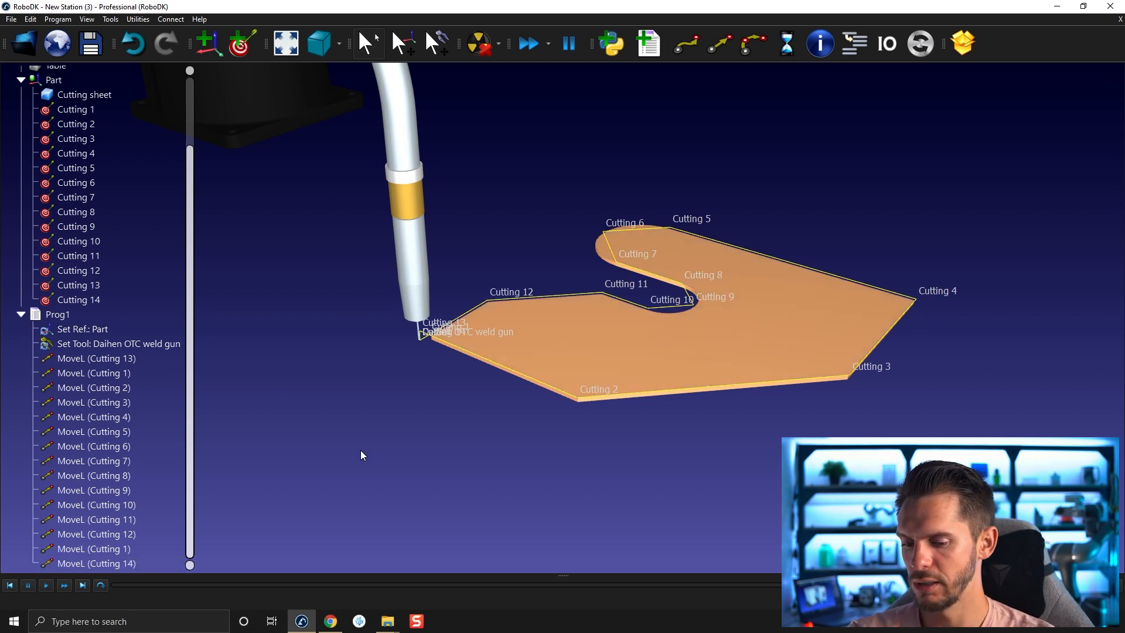
# - Hide target names, show target frames and select the target used by MoveL (Cutting 6)
pyautogui.click(94, 373)
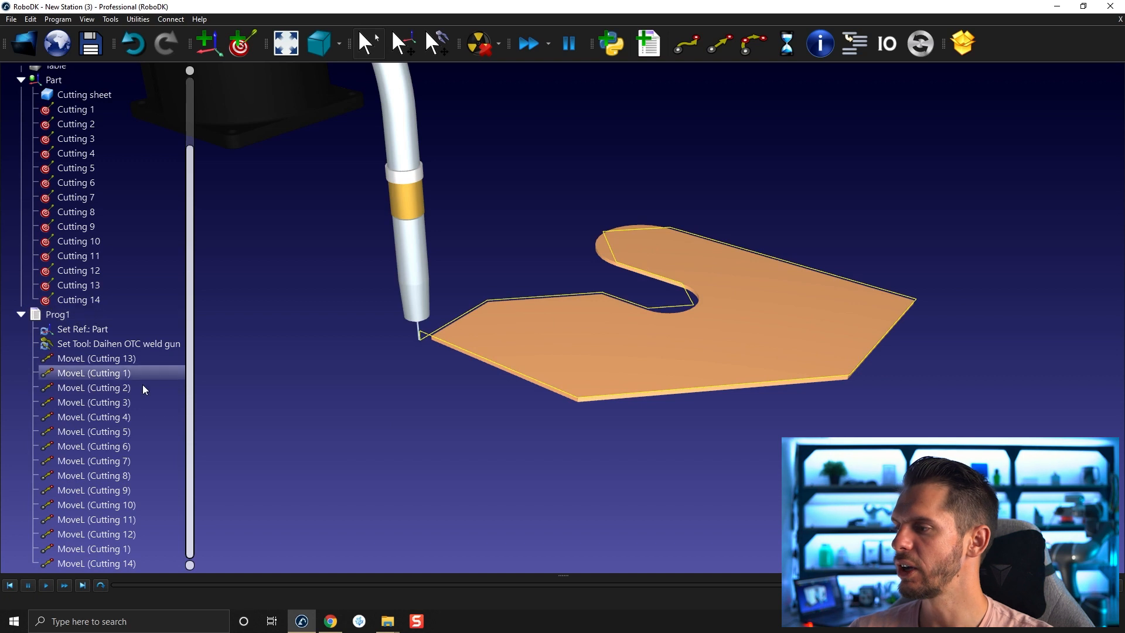
pyautogui.click(95, 359)
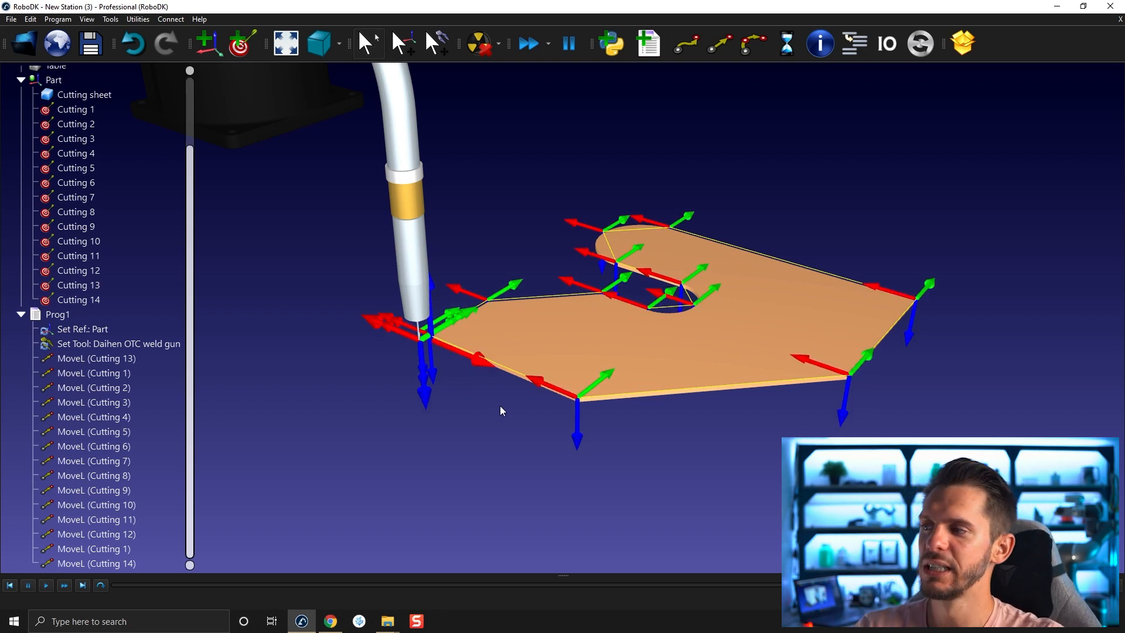
pyautogui.rightClick(93, 446)
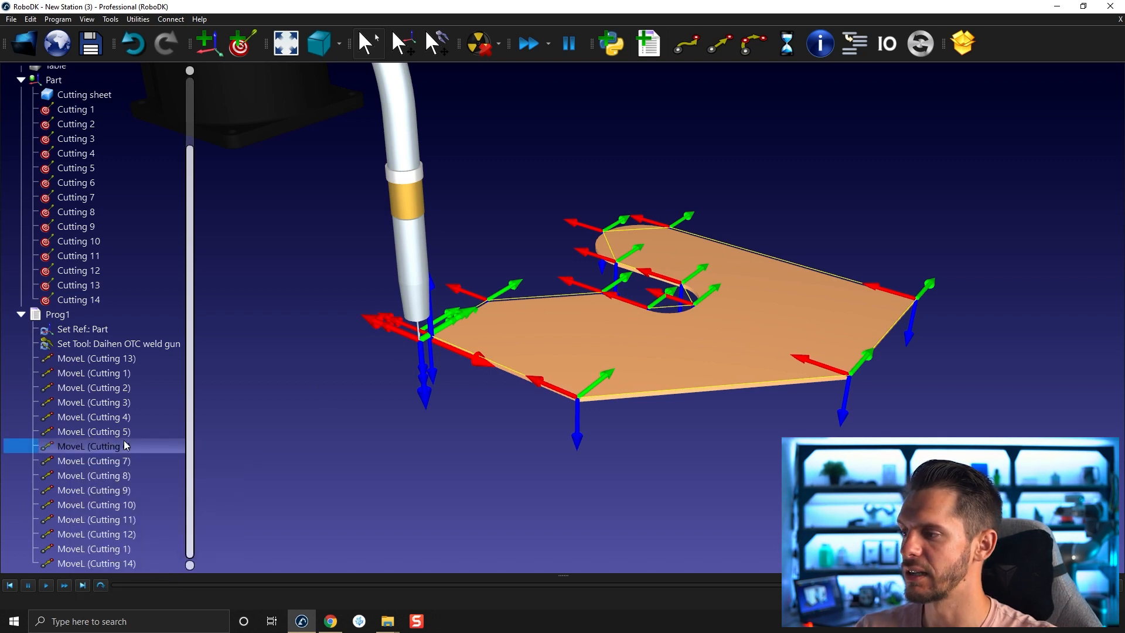
pyautogui.rightClick(94, 446)
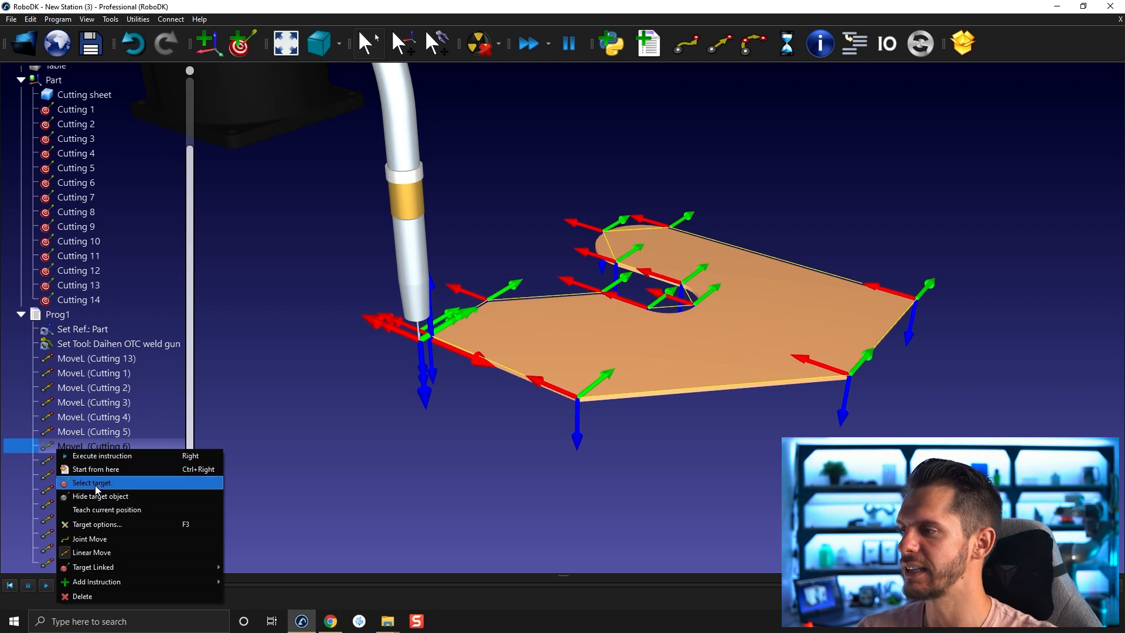
pyautogui.click(91, 482)
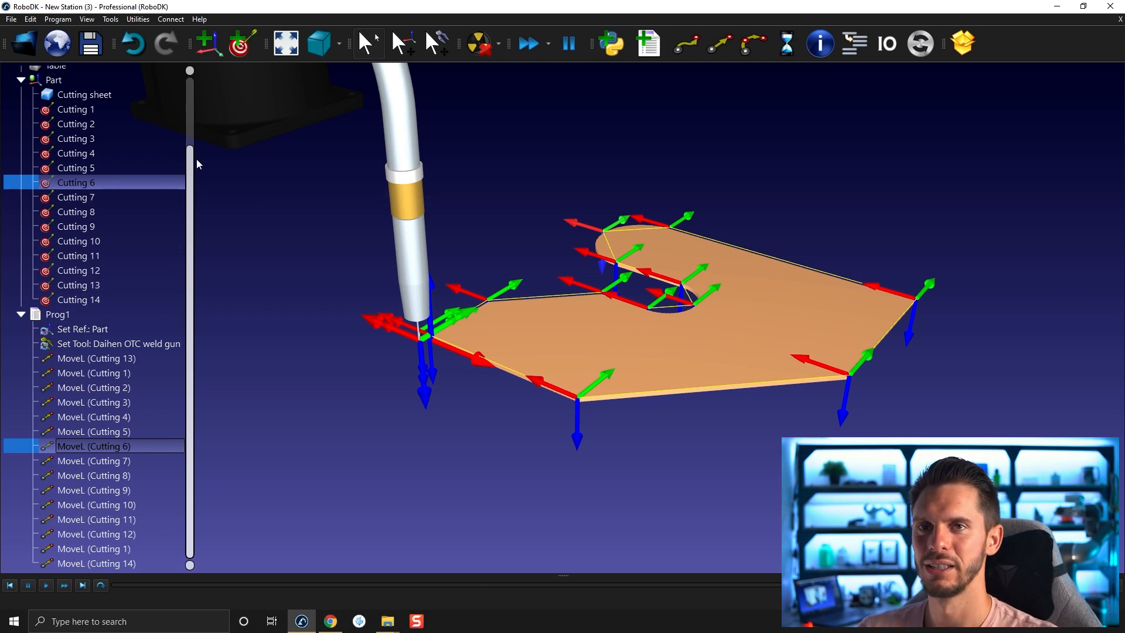
pyautogui.moveTo(189, 164)
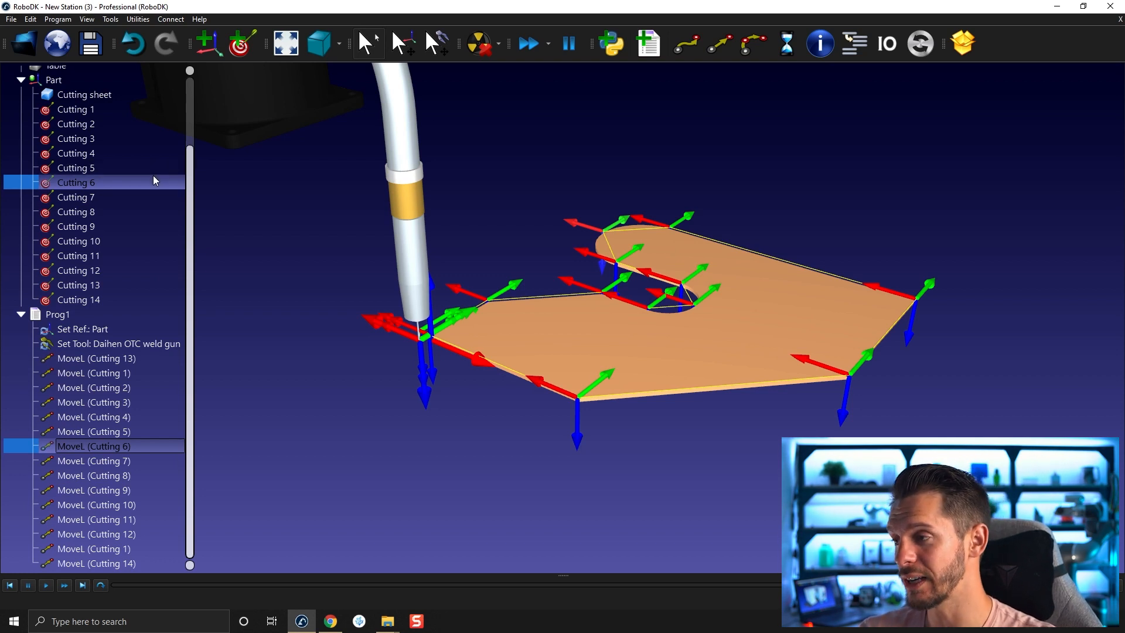
pyautogui.moveTo(104, 139)
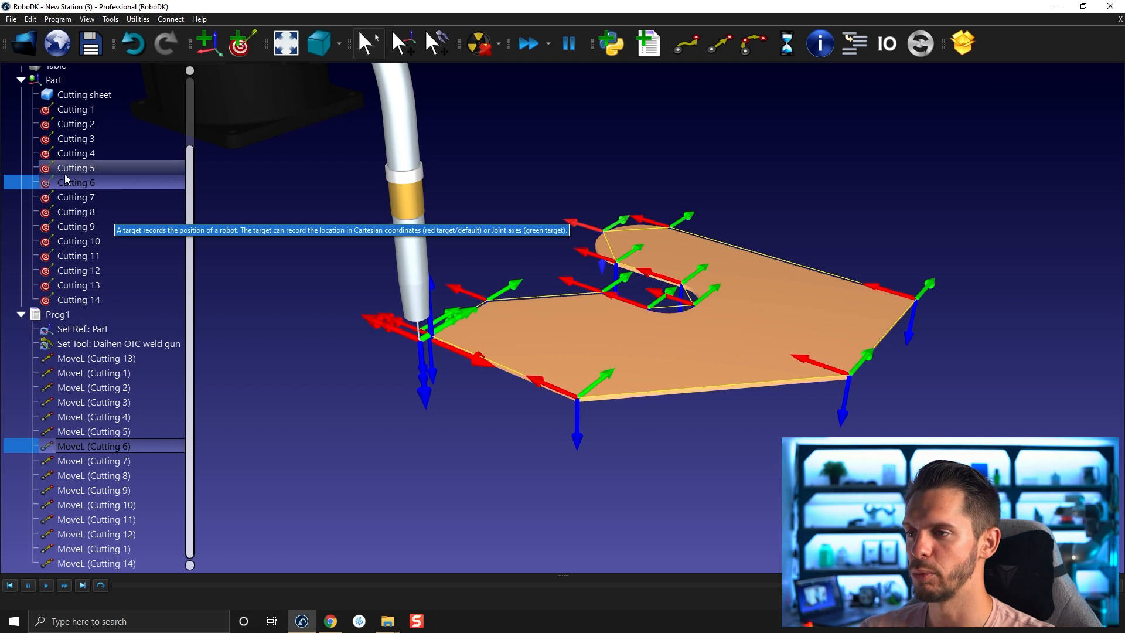
# - Bring up the options for the Cutting 6 target in the station tree
pyautogui.rightClick(75, 183)
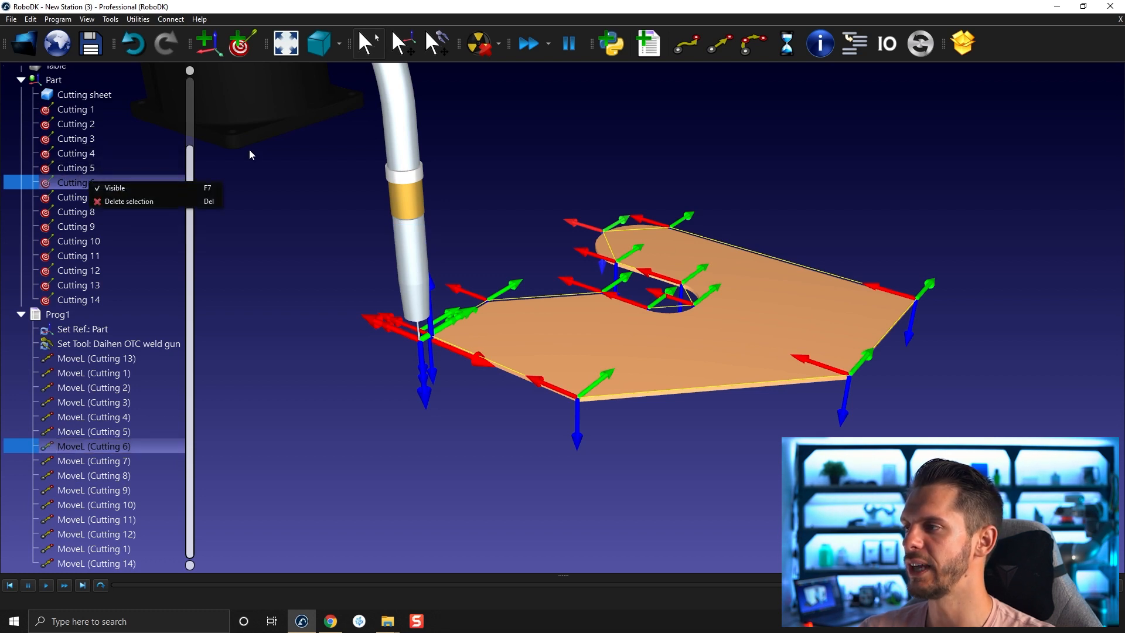
pyautogui.rightClick(75, 183)
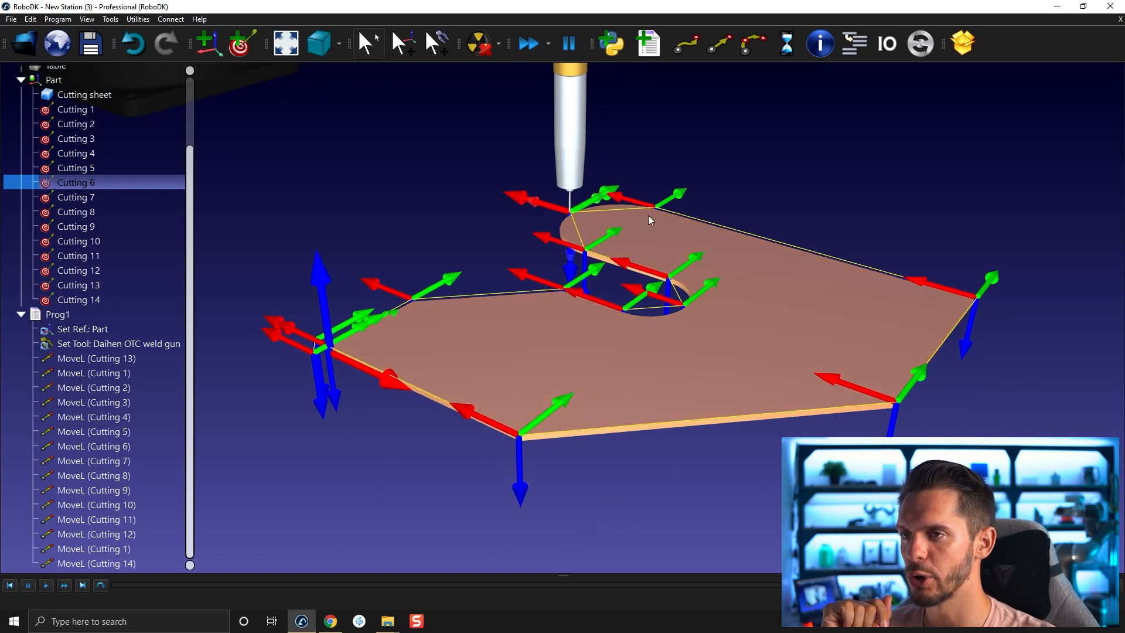
pyautogui.moveTo(635, 253)
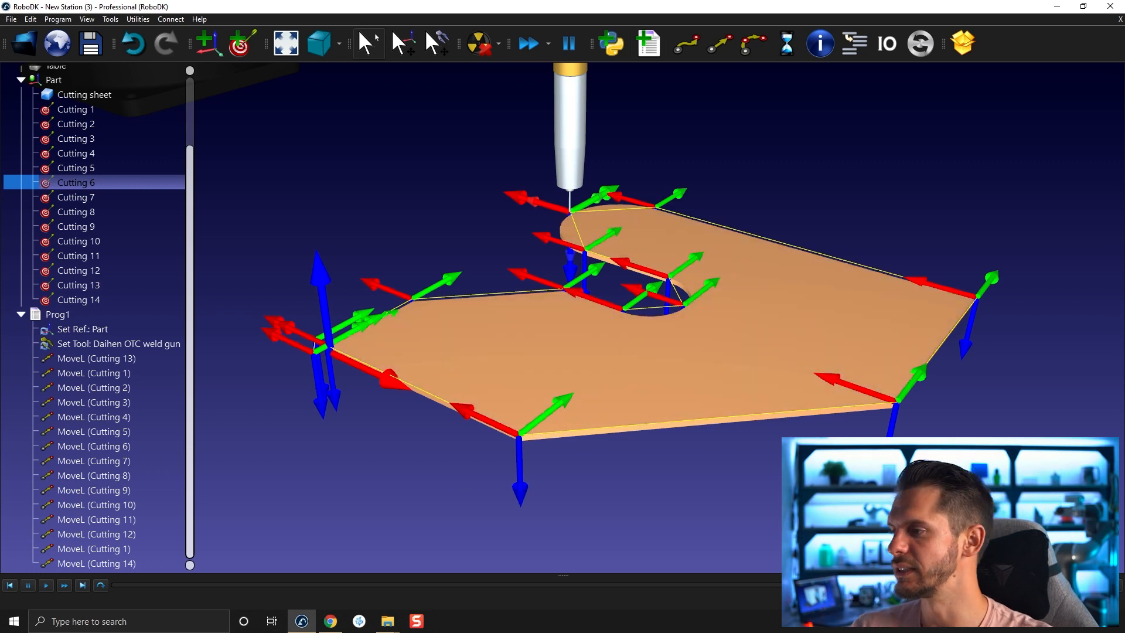
# - Remove the Cutting 6 and Cutting 7 linear moves so Cutting 5 leads to Cutting 8
pyautogui.click(94, 373)
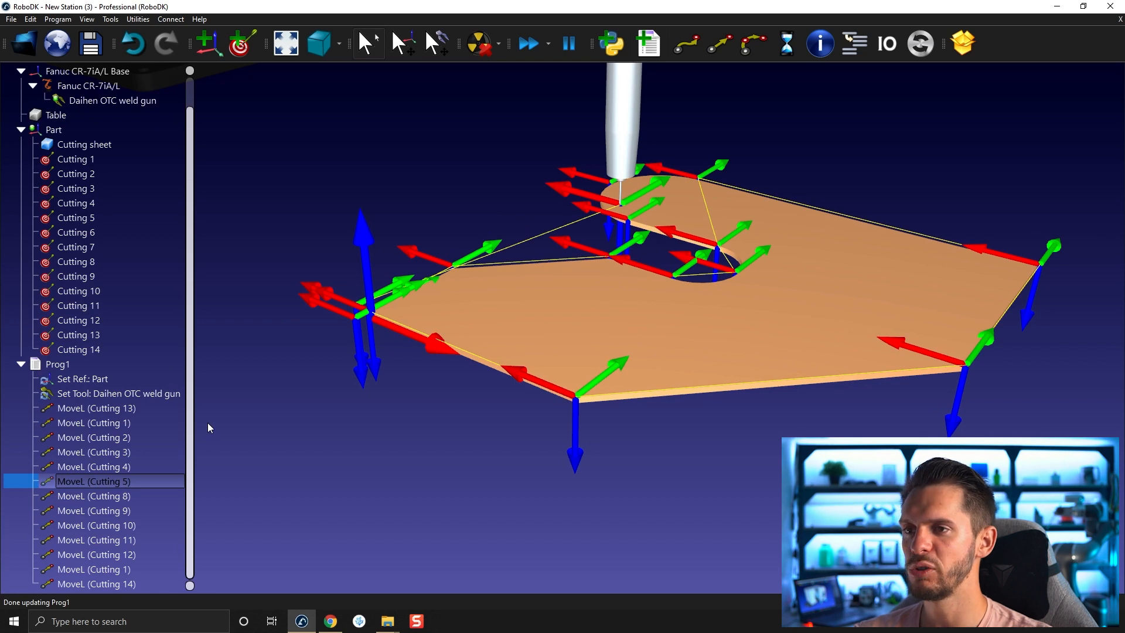
pyautogui.moveTo(664, 170)
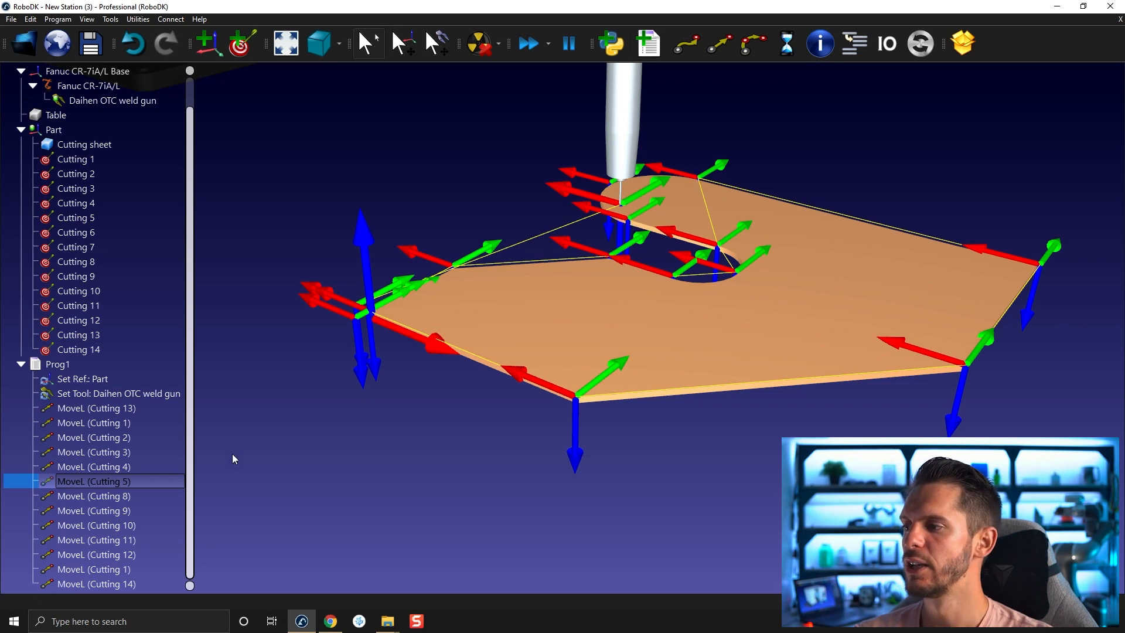
pyautogui.moveTo(351, 510)
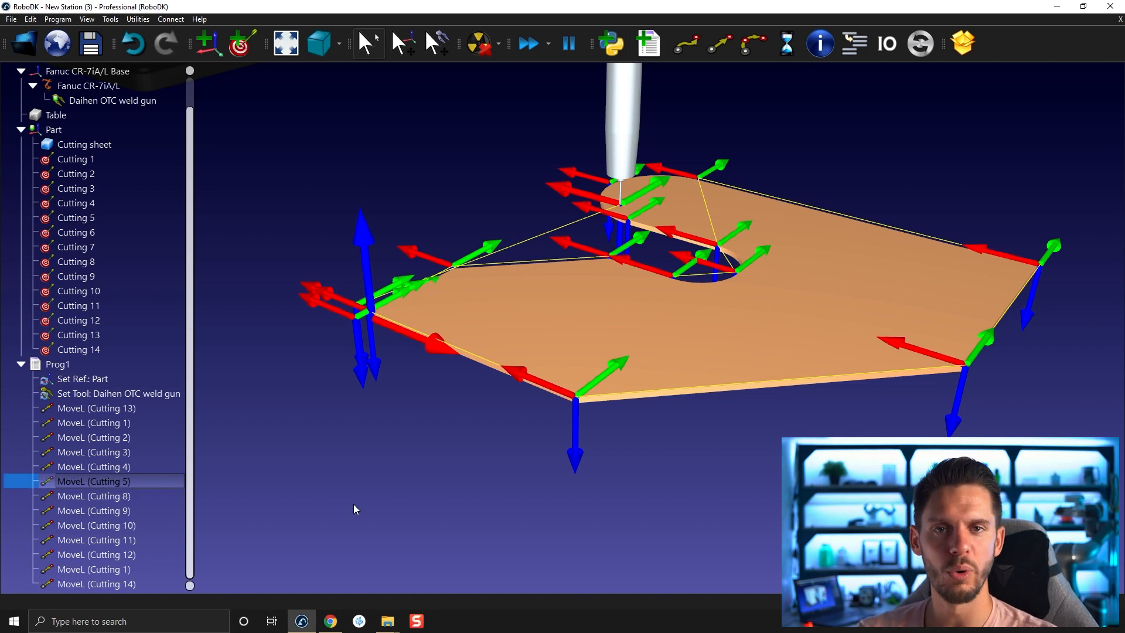
pyautogui.moveTo(344, 515)
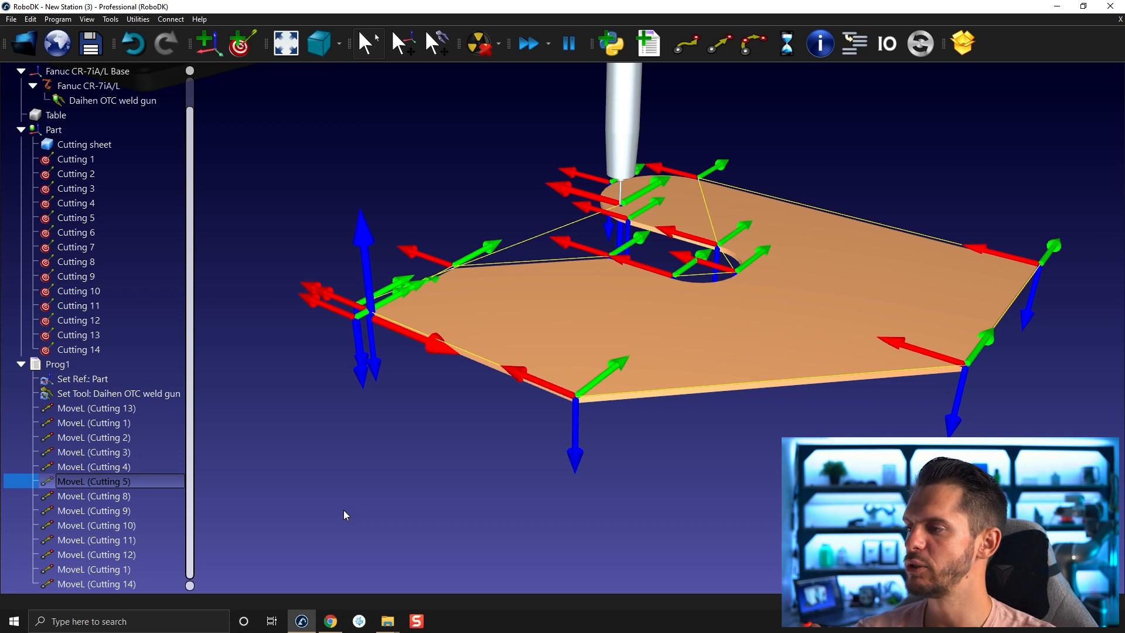
pyautogui.moveTo(226, 392)
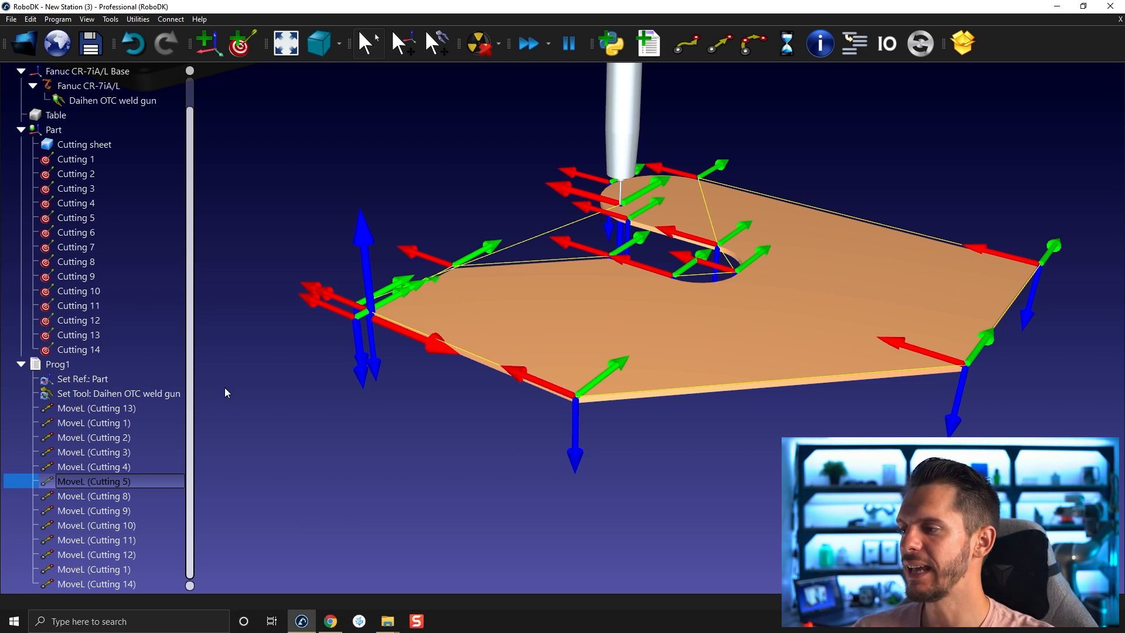
# - Select targets Cutting 6 and Cutting 7 for a MoveC arc and position it before MoveL (Cutting 8)
pyautogui.click(76, 232)
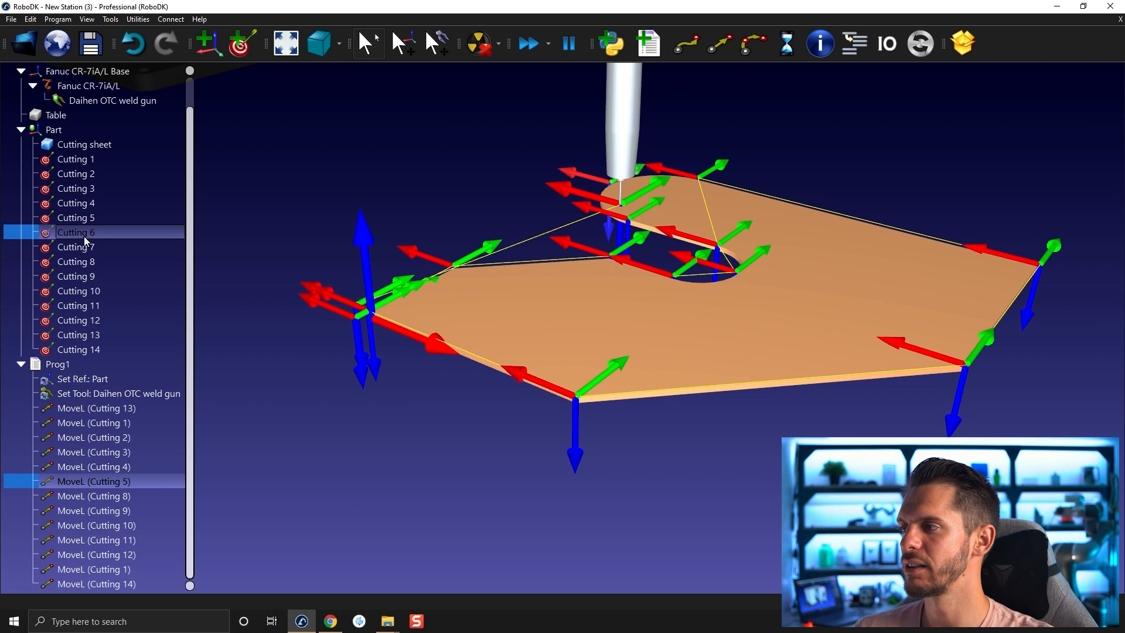
pyautogui.click(76, 248)
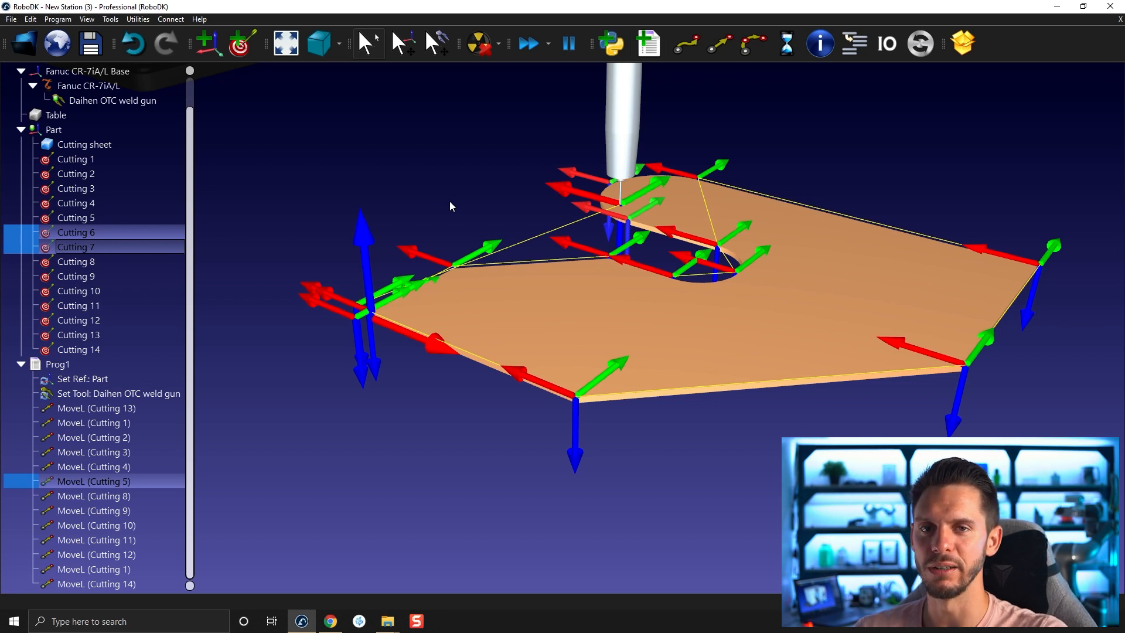
pyautogui.moveTo(700, 153)
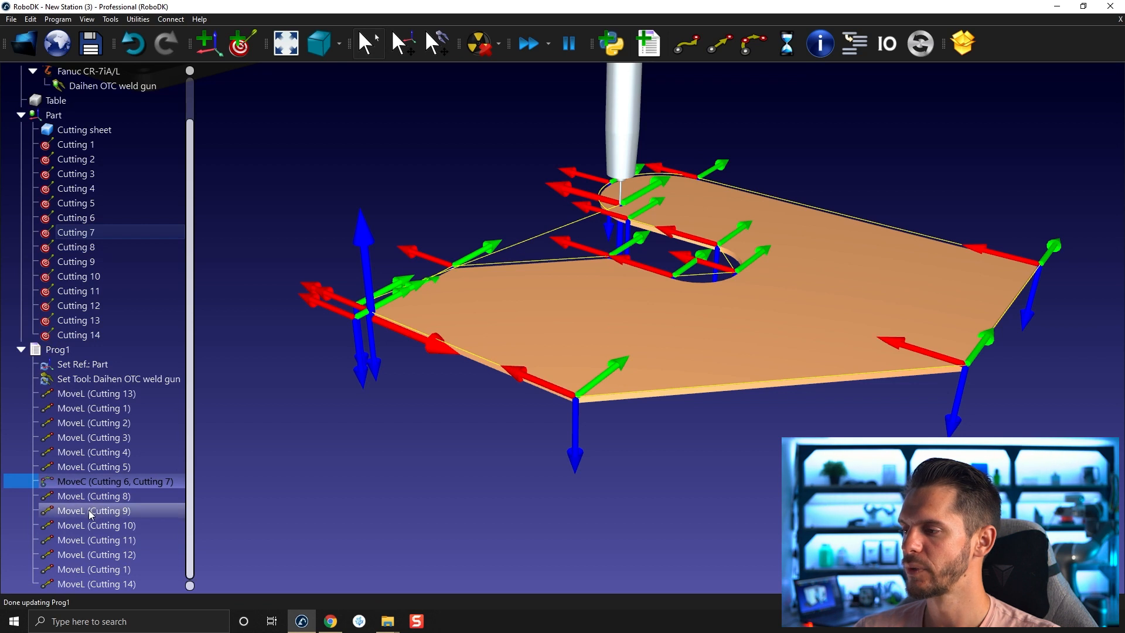
pyautogui.click(94, 496)
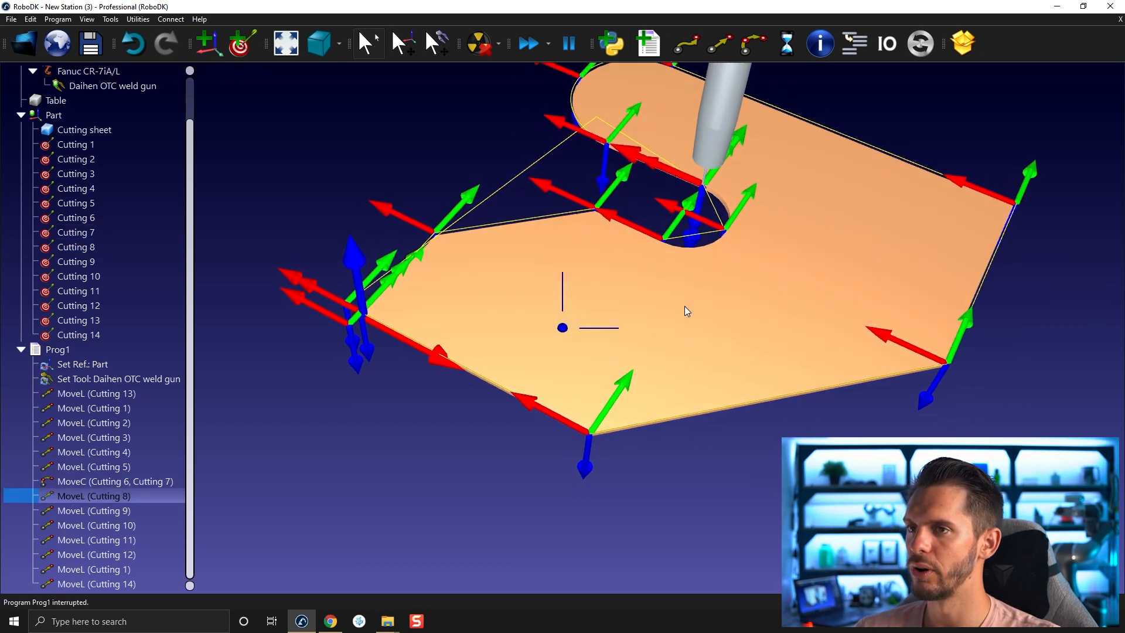
pyautogui.click(94, 510)
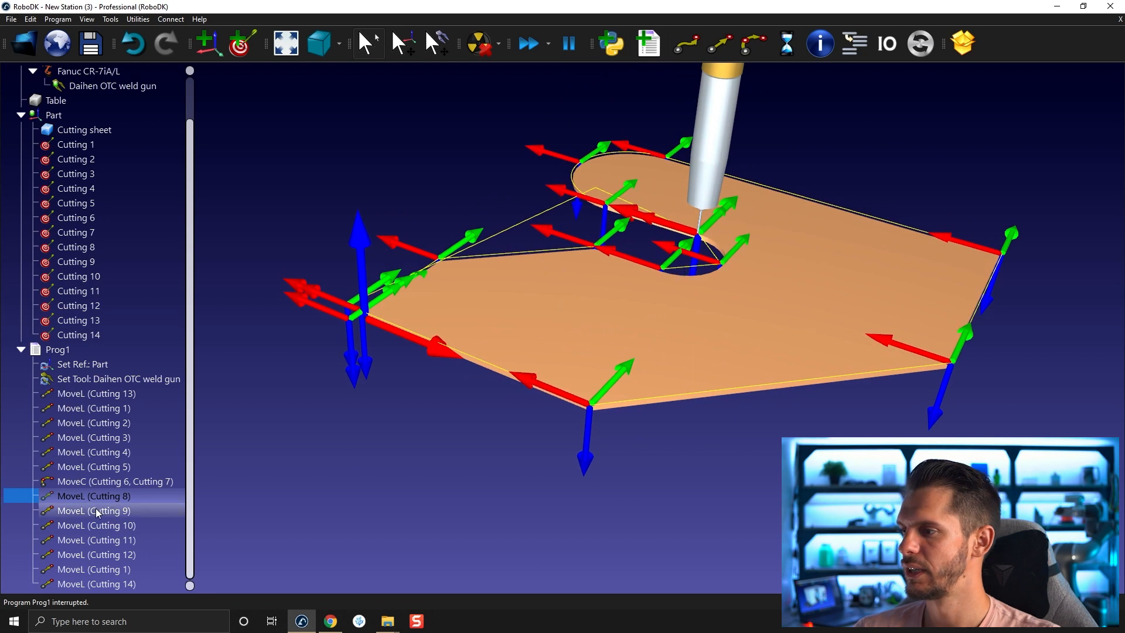
# - Remove the linear moves and insert a MoveC through Cutting 9 and Cutting 10 after Cutting 8
pyautogui.click(94, 525)
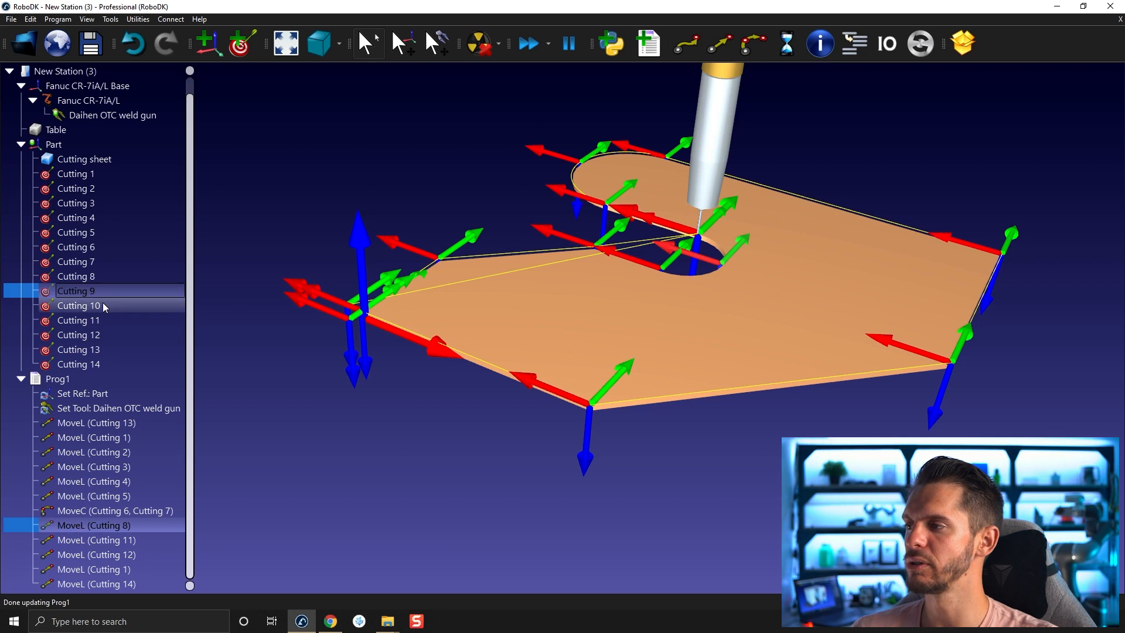
pyautogui.click(79, 305)
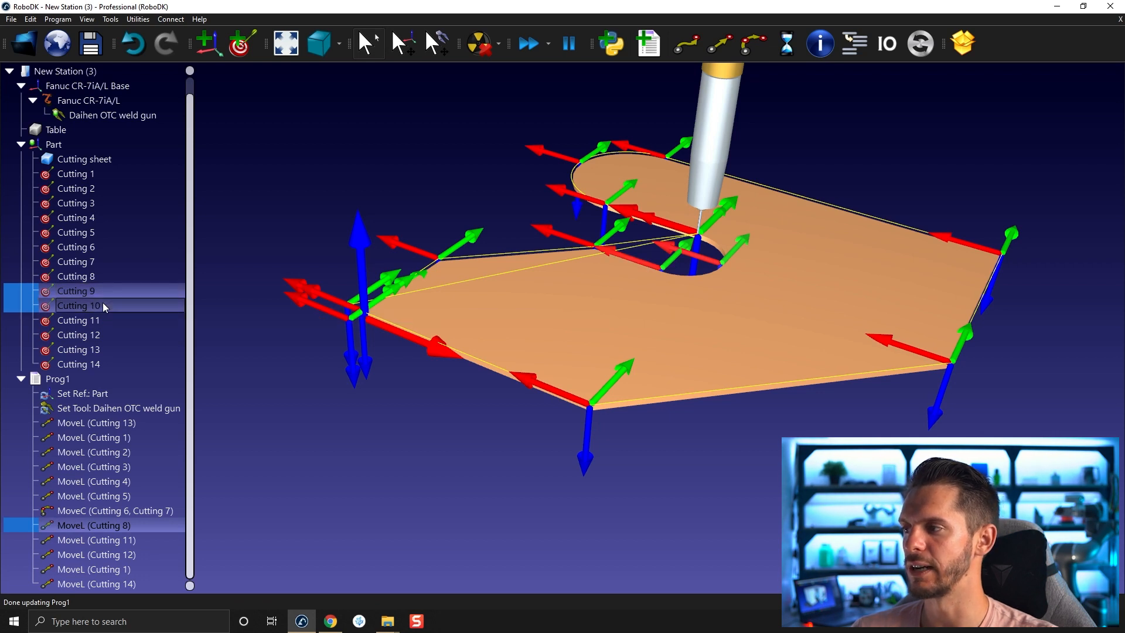
pyautogui.click(752, 43)
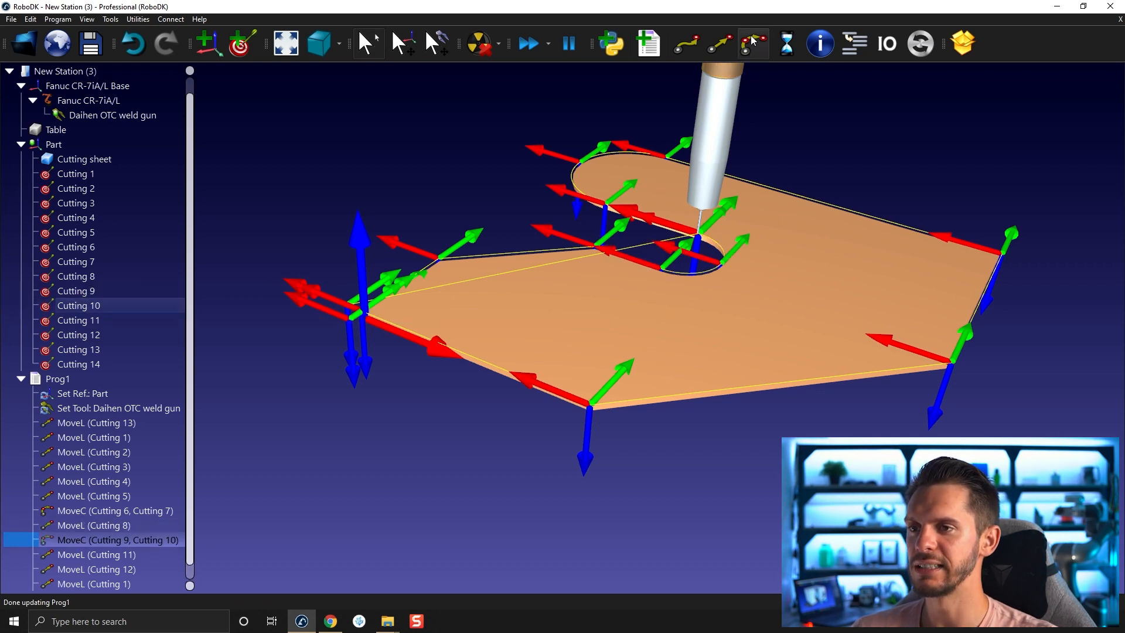
pyautogui.click(94, 423)
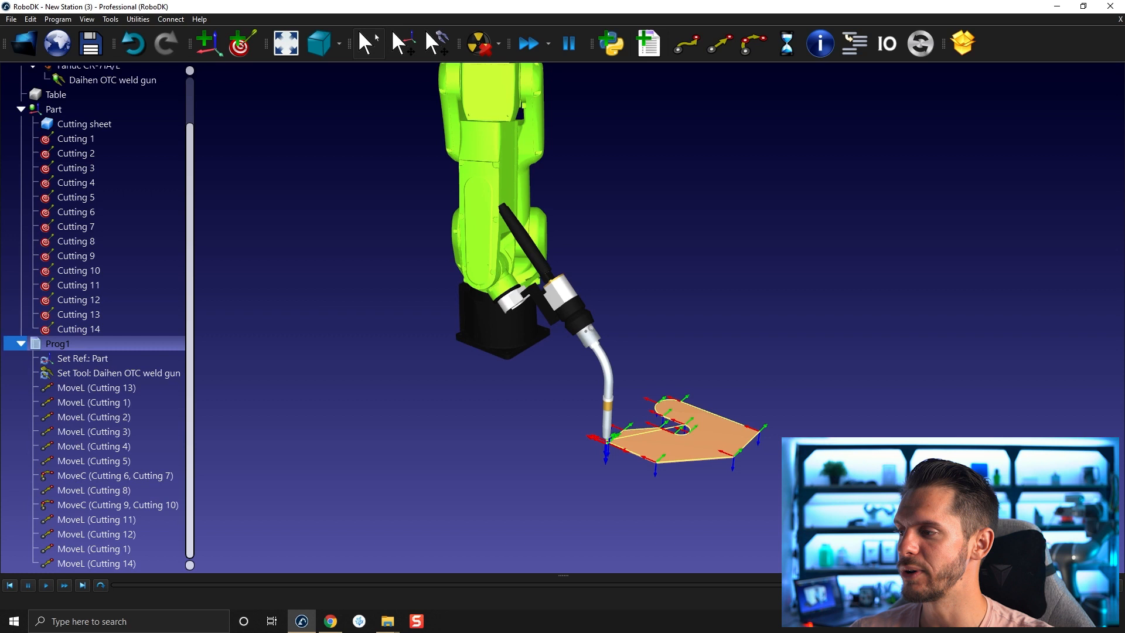
# - Run Prog1's simulation and step the weld gun to the MoveC arc through Cutting 6 and 7
pyautogui.click(94, 388)
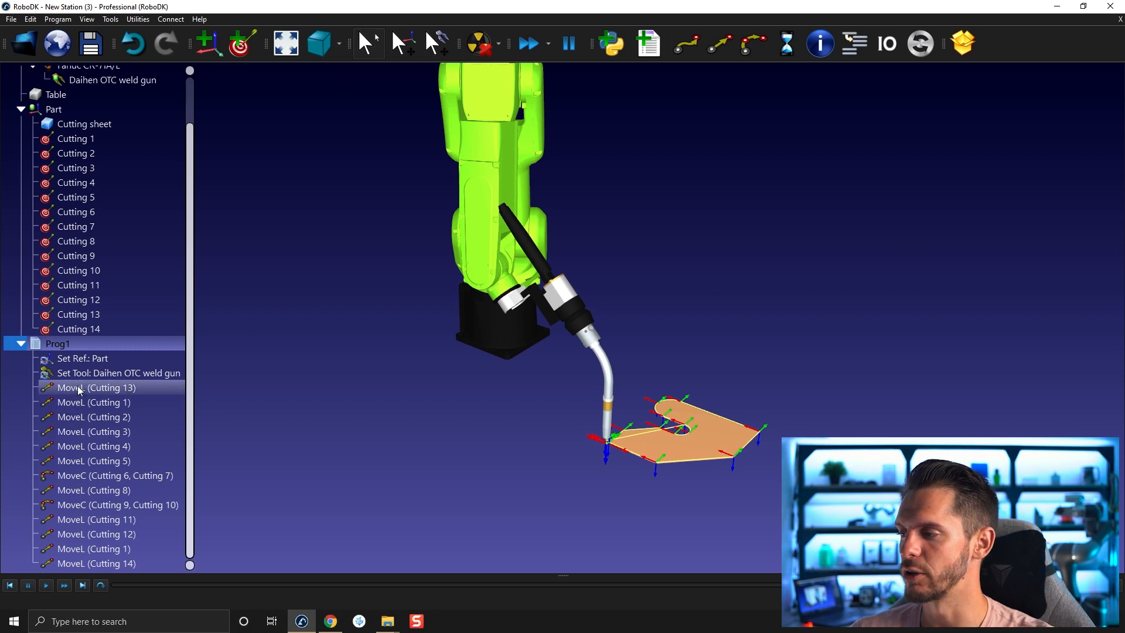
pyautogui.rightClick(97, 388)
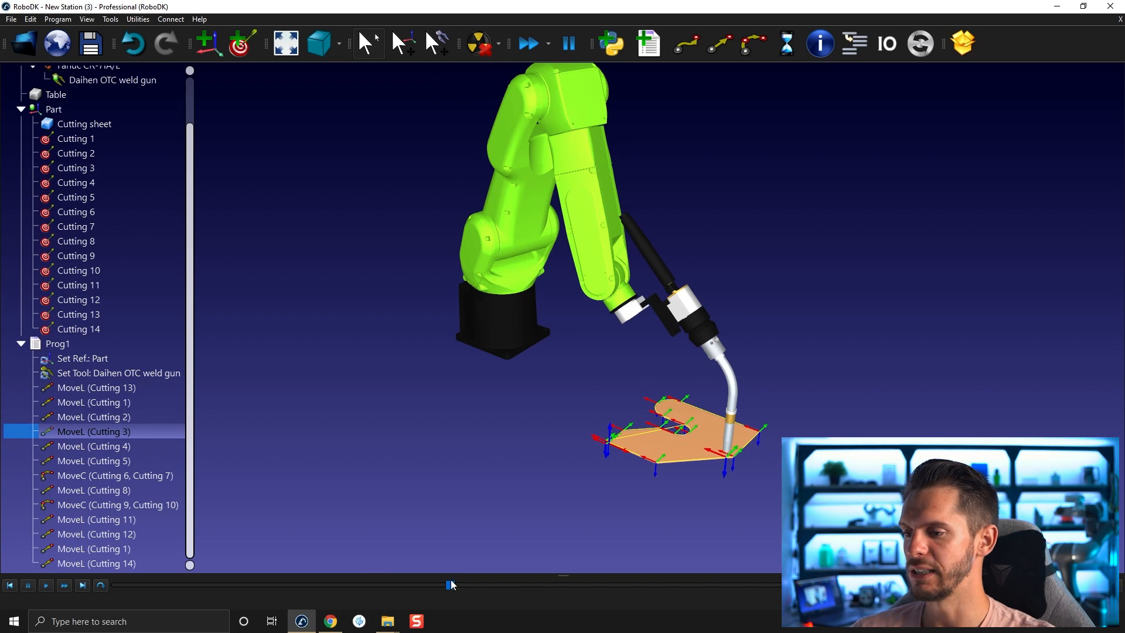
pyautogui.moveTo(450, 585); pyautogui.dragTo(399, 585)
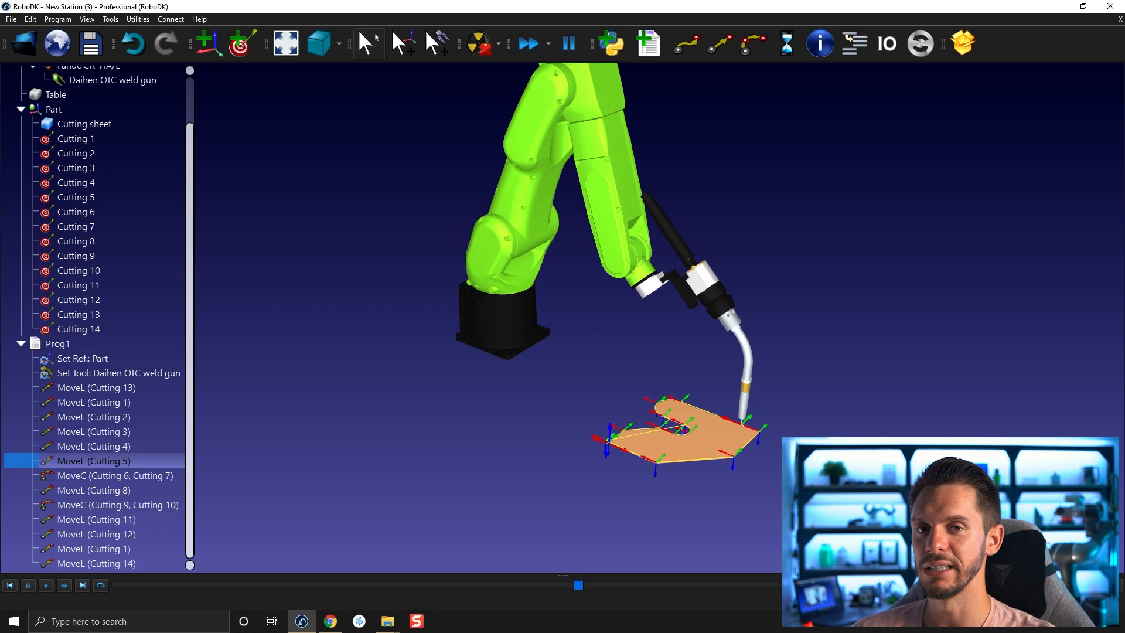
pyautogui.click(114, 476)
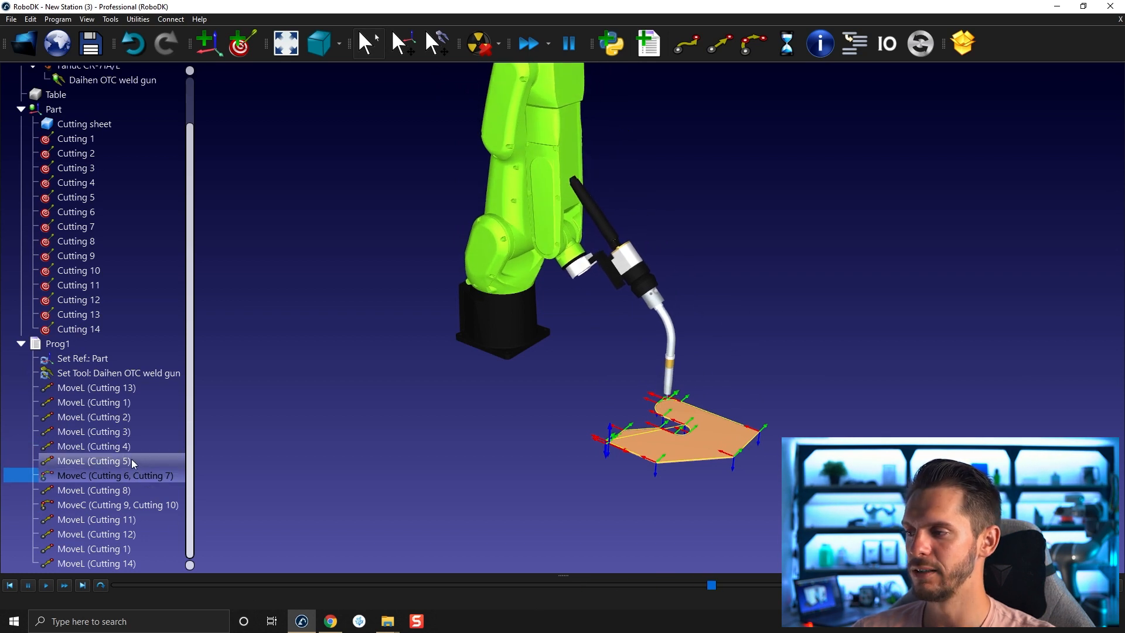
pyautogui.click(115, 475)
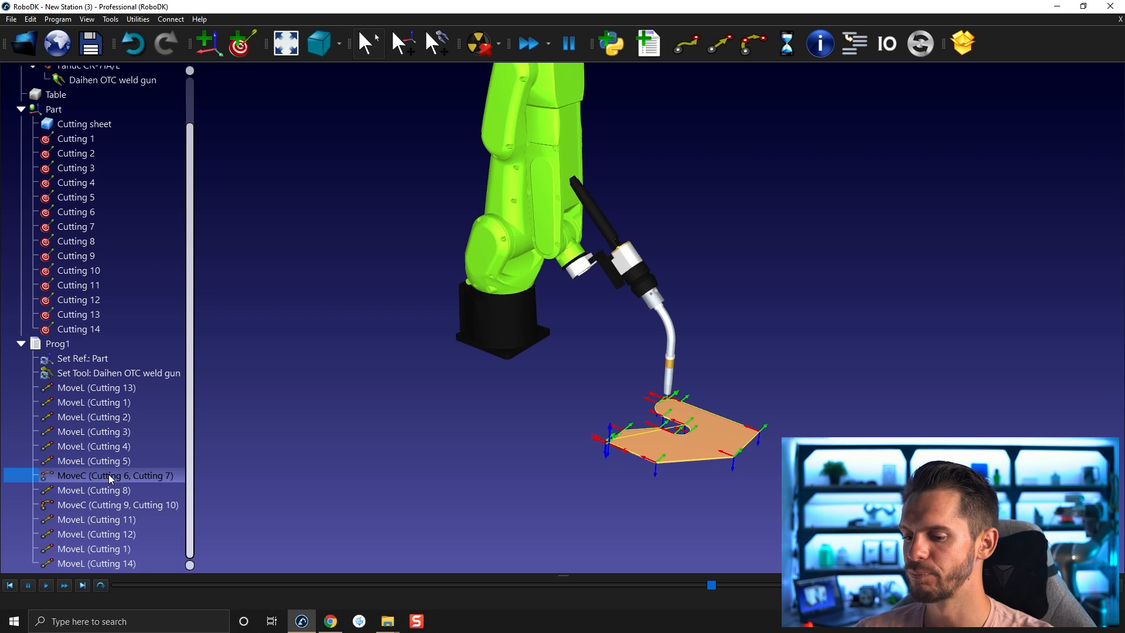
pyautogui.moveTo(775, 385)
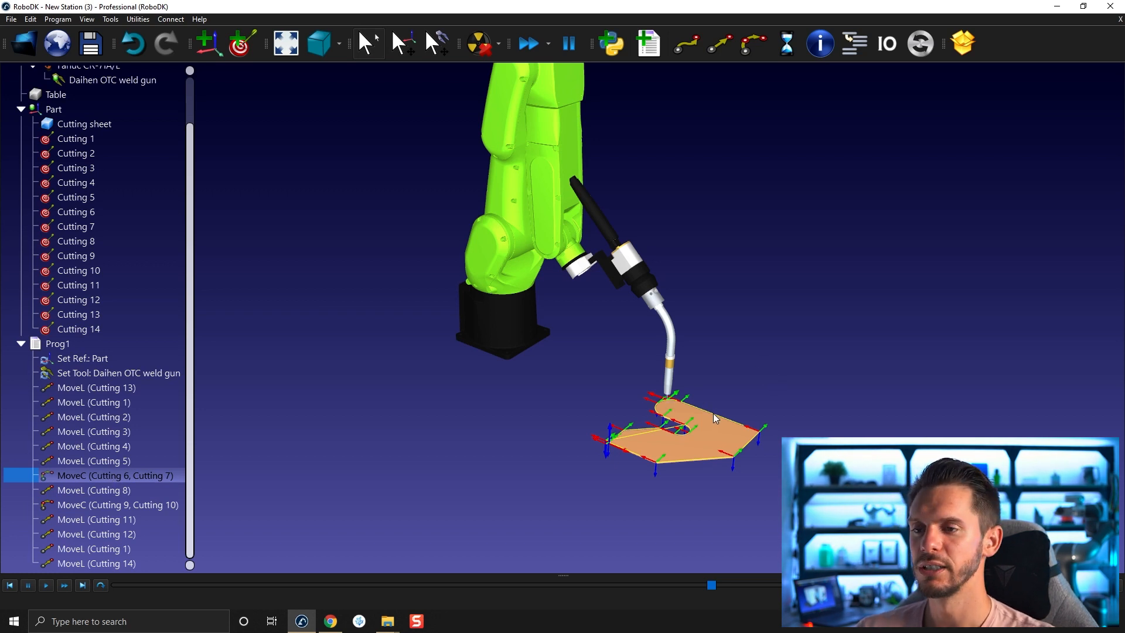
pyautogui.moveTo(789, 358)
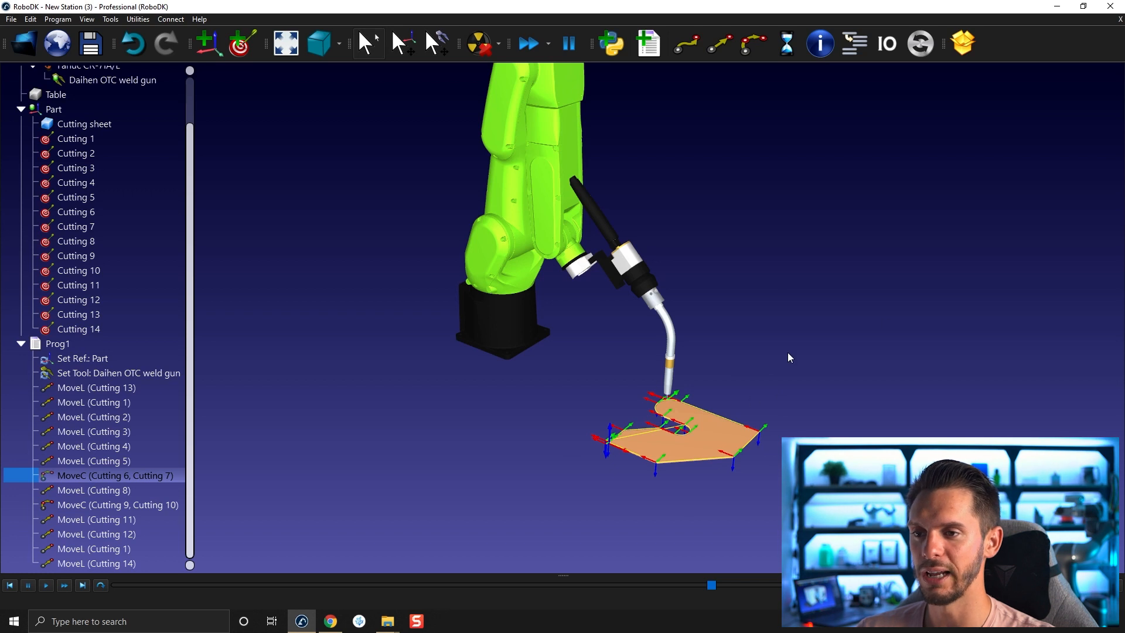
pyautogui.moveTo(887, 354)
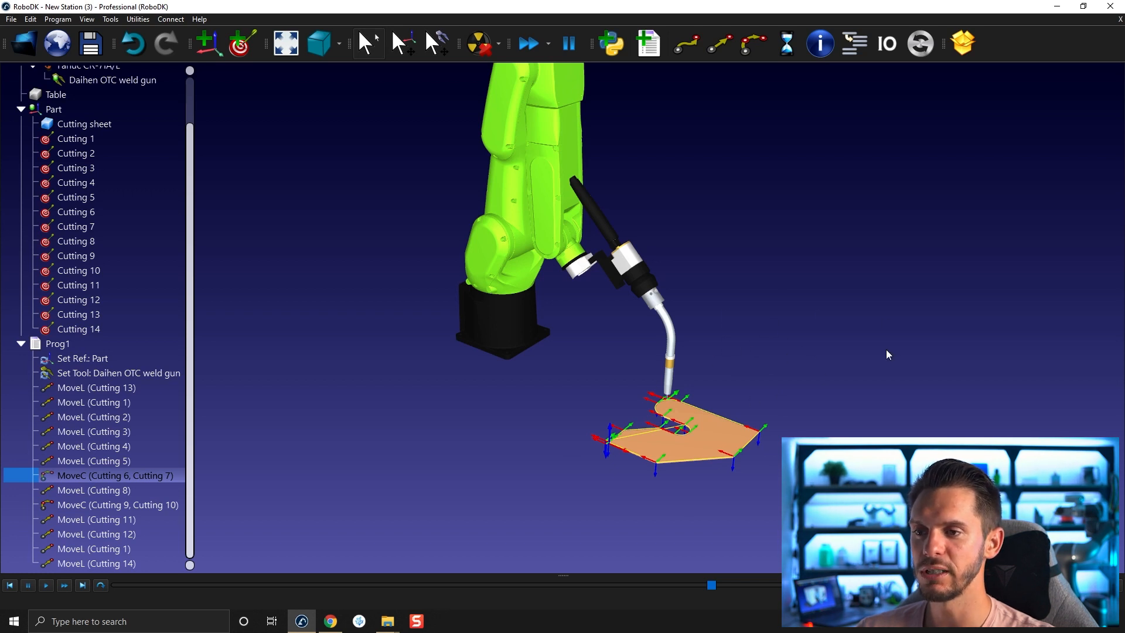
pyautogui.moveTo(786, 416)
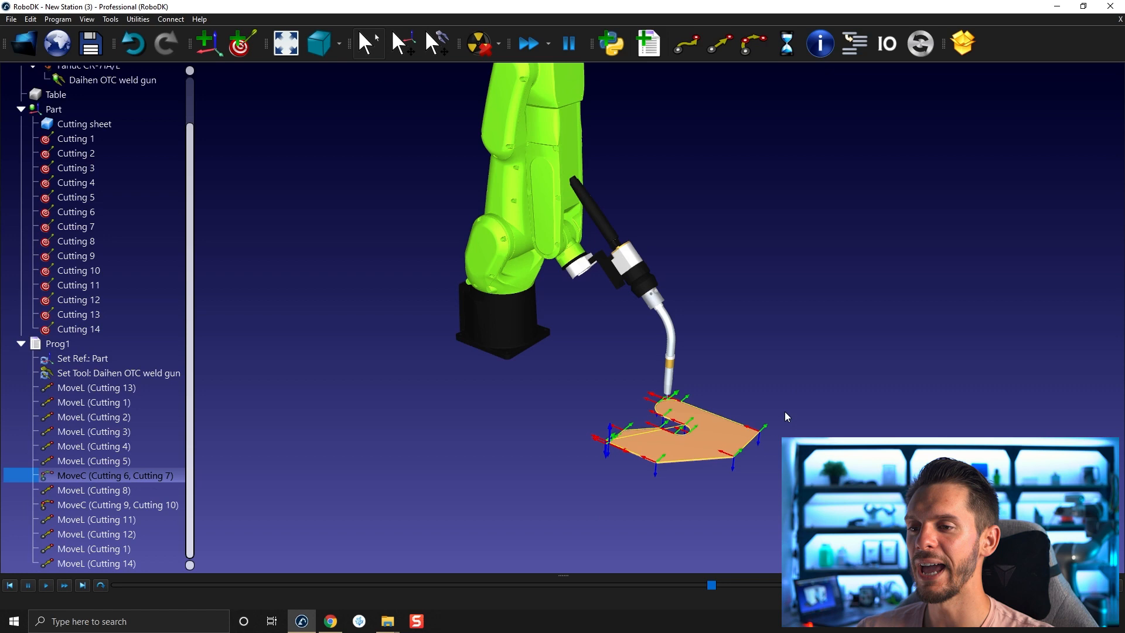
pyautogui.moveTo(688, 472)
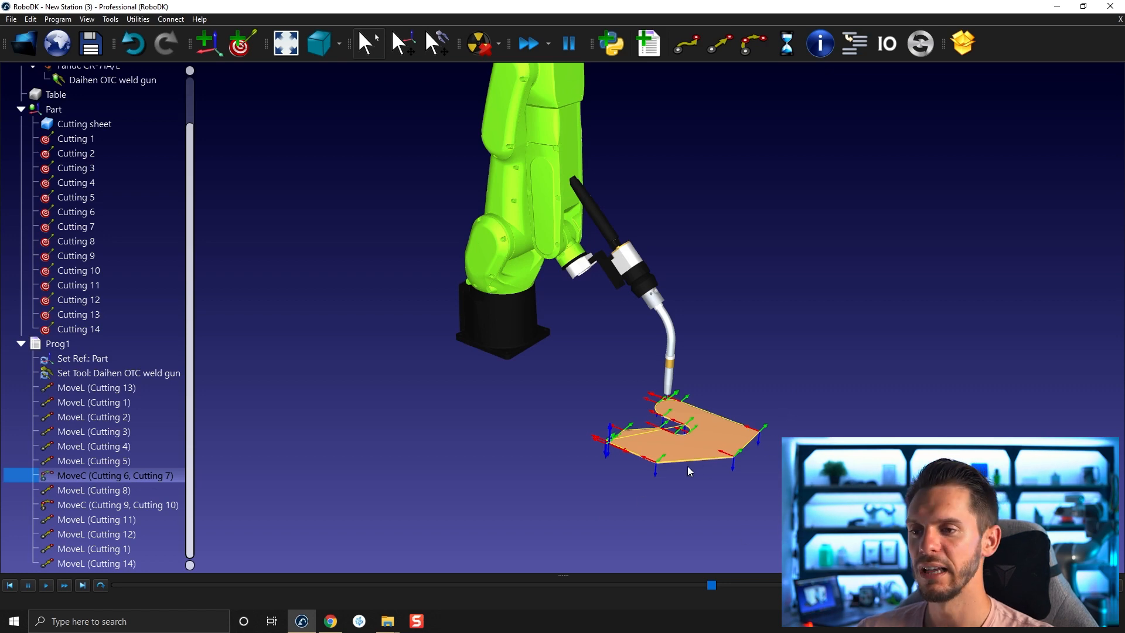